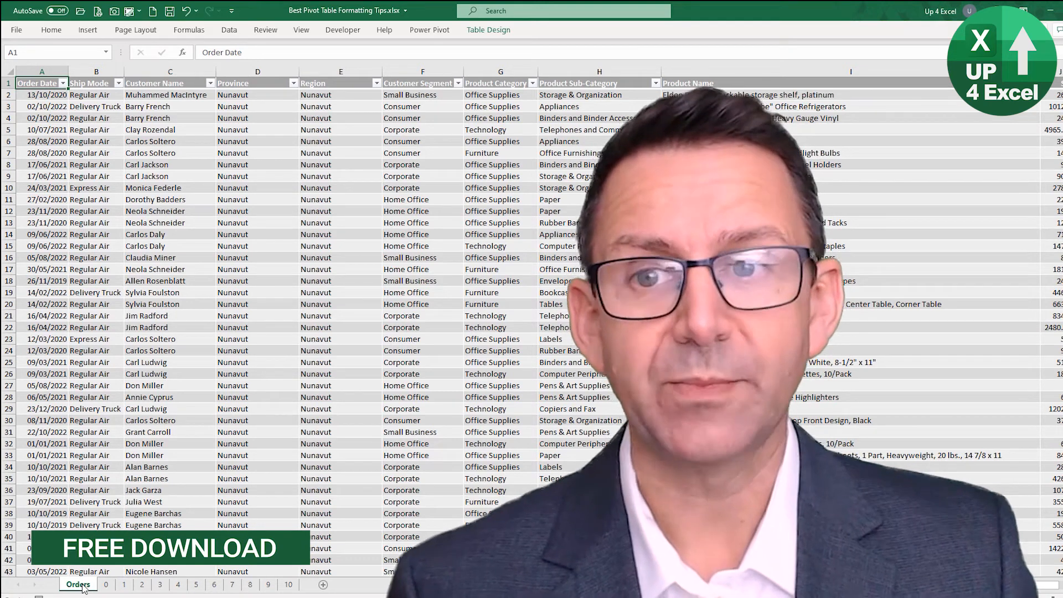
Step: Switch to the Pivot sheet showing monthly sales and profit by region and segment
left_click(103, 585)
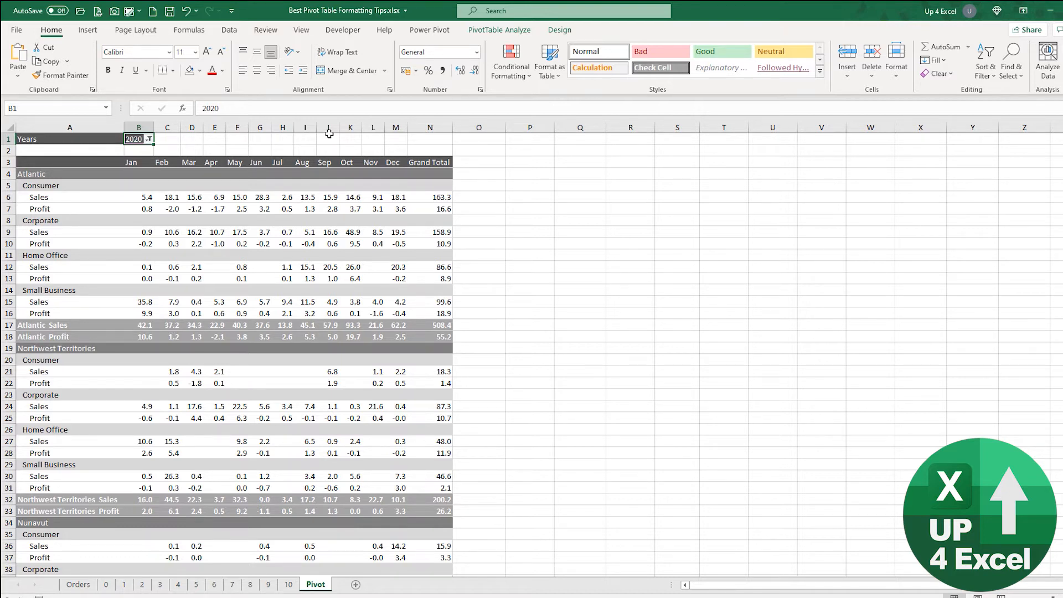
left_click(148, 139)
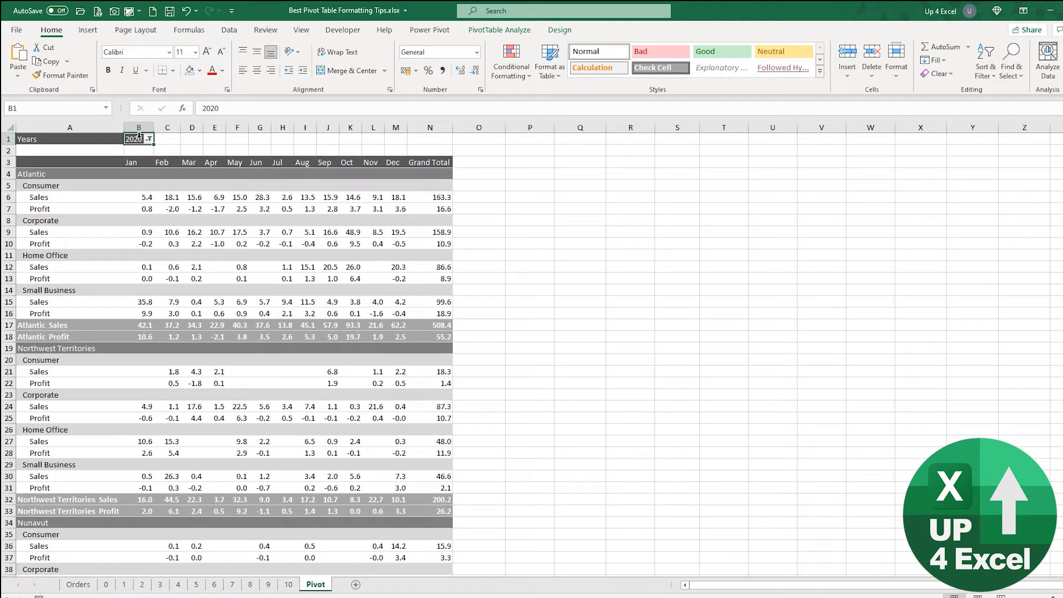
mouse_move(151, 242)
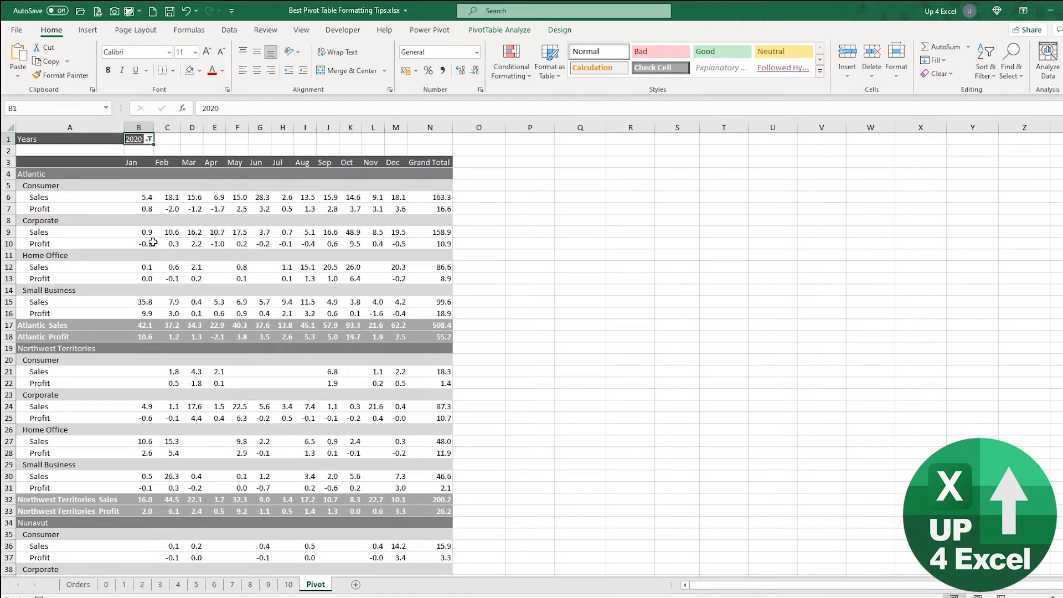
mouse_move(248, 253)
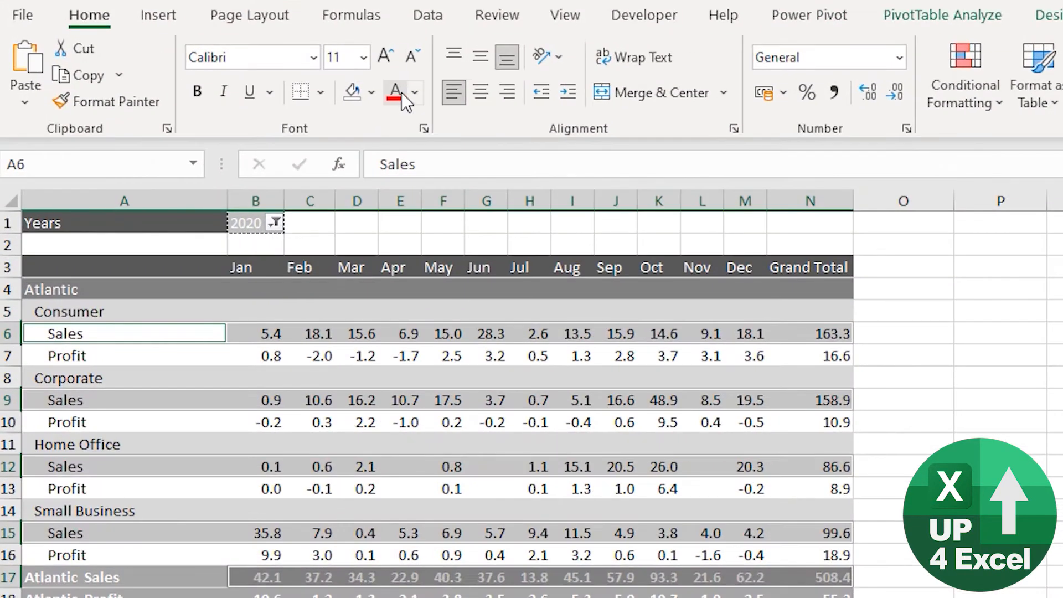
left_click(275, 222)
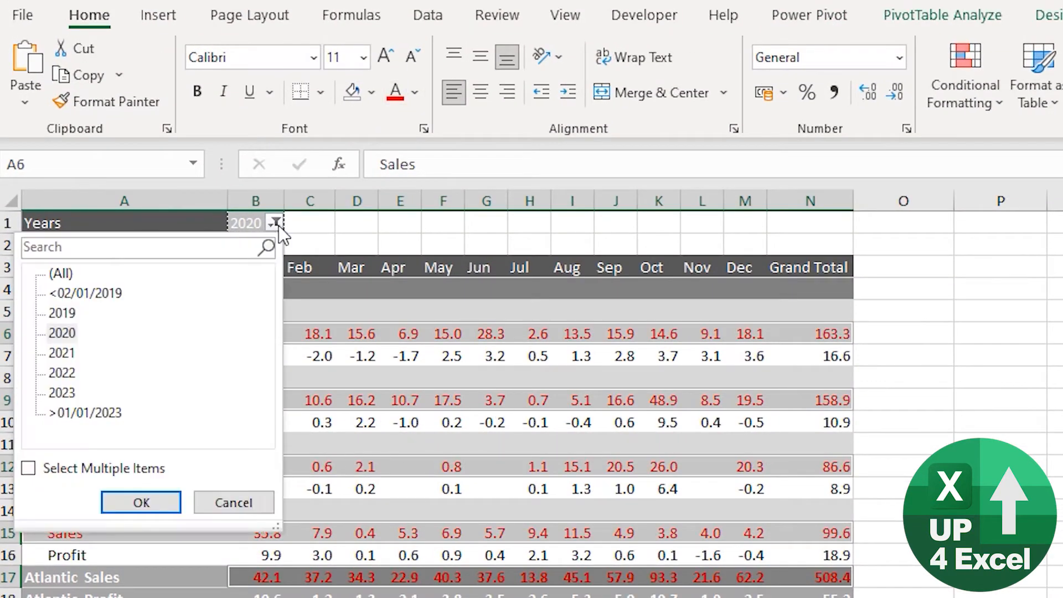
left_click(61, 373)
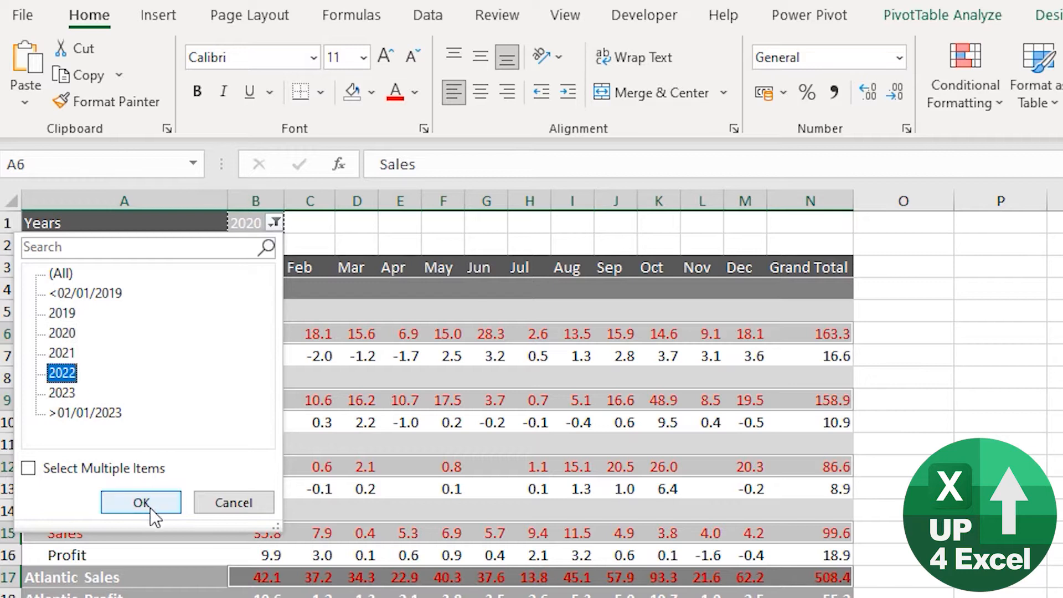
left_click(140, 502)
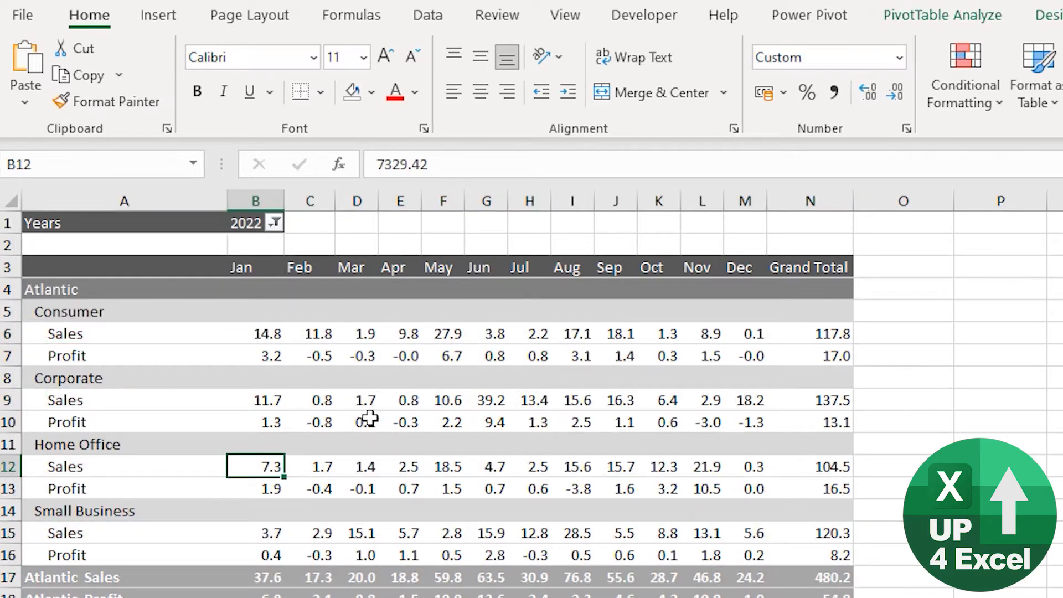
left_click(273, 223)
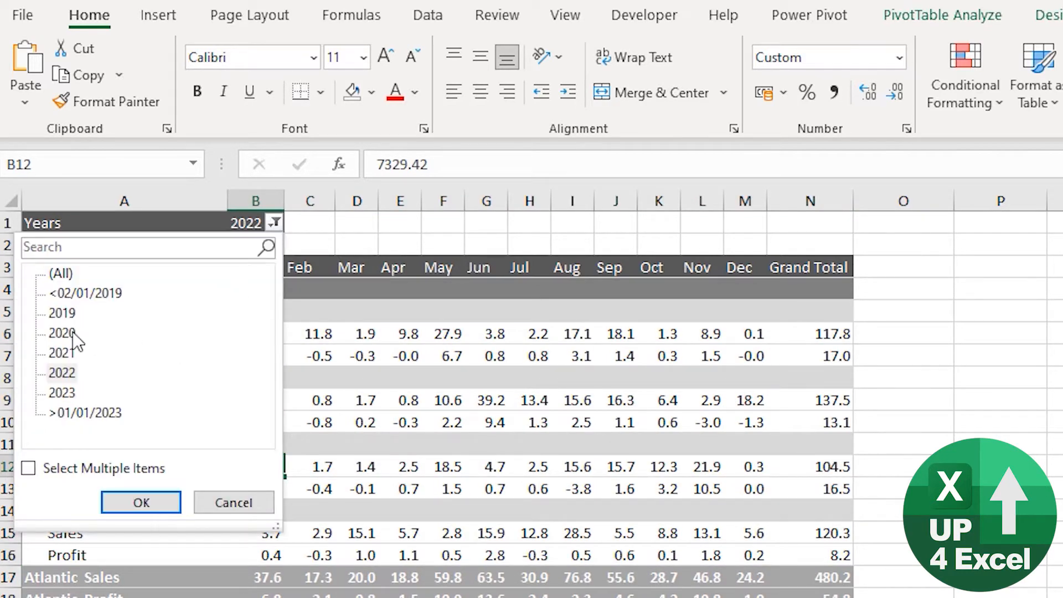
left_click(140, 502)
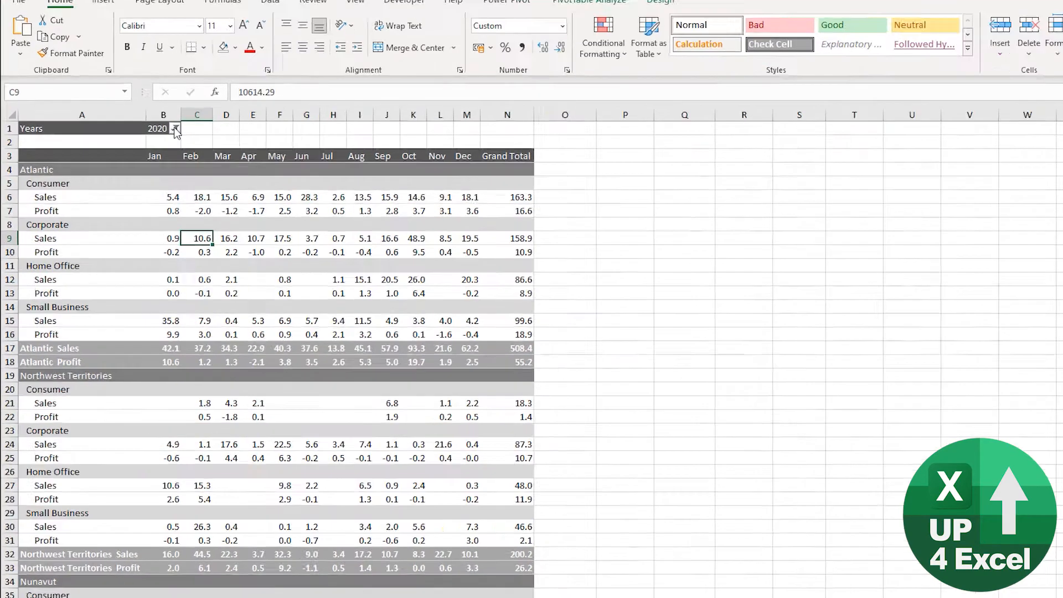
Step: Set the Years report filter to (All) so the pivot totals every year
left_click(175, 128)
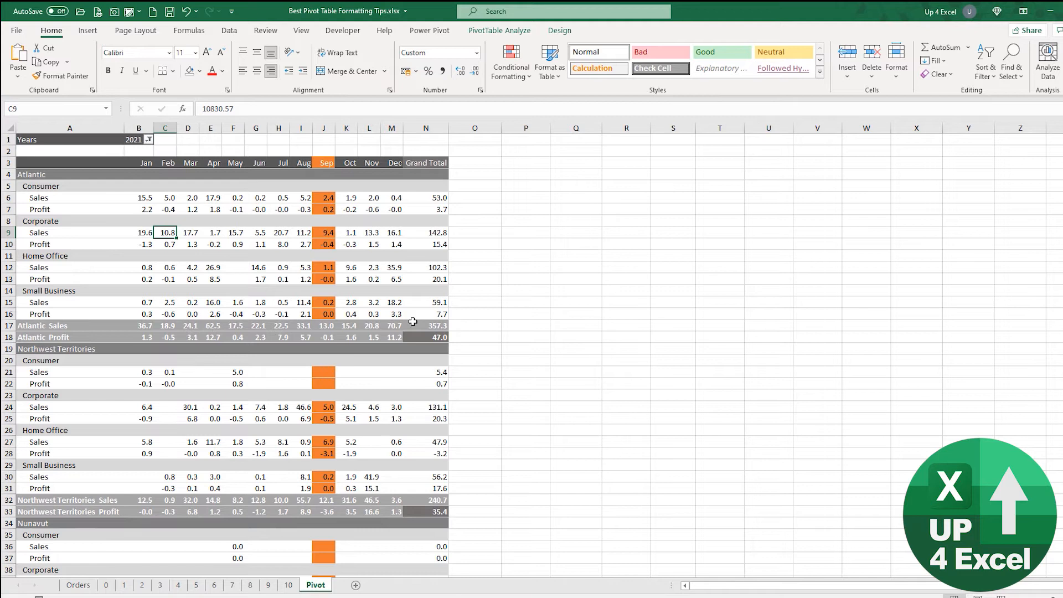
mouse_move(413, 245)
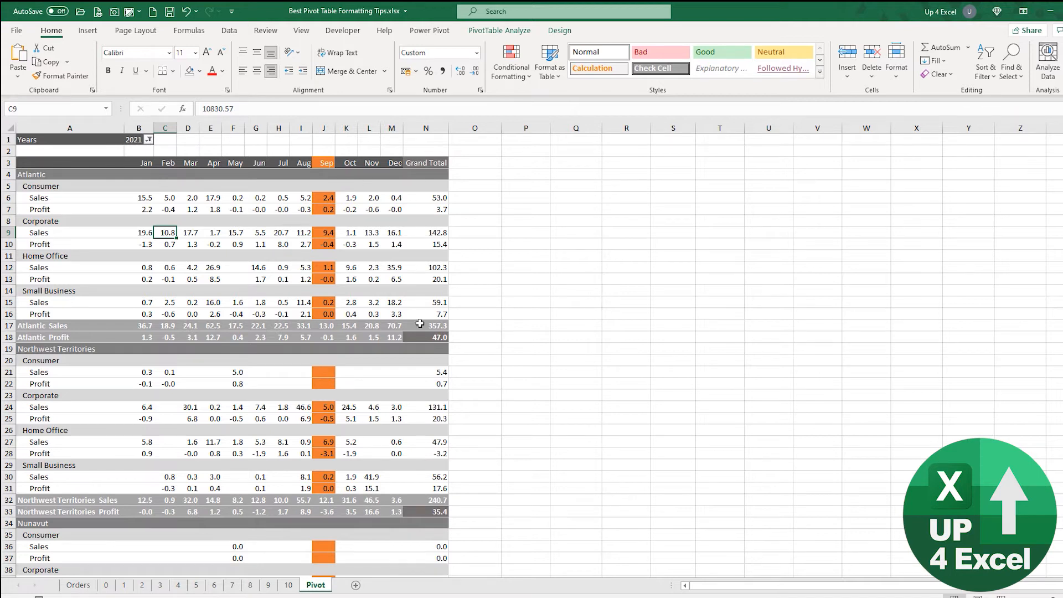
mouse_move(238, 362)
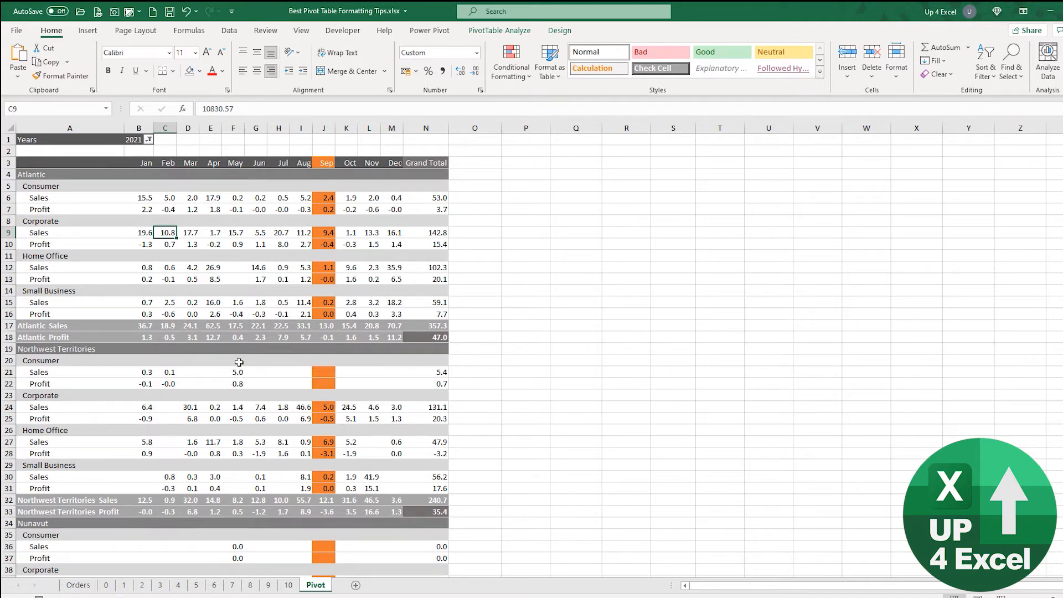
left_click(148, 139)
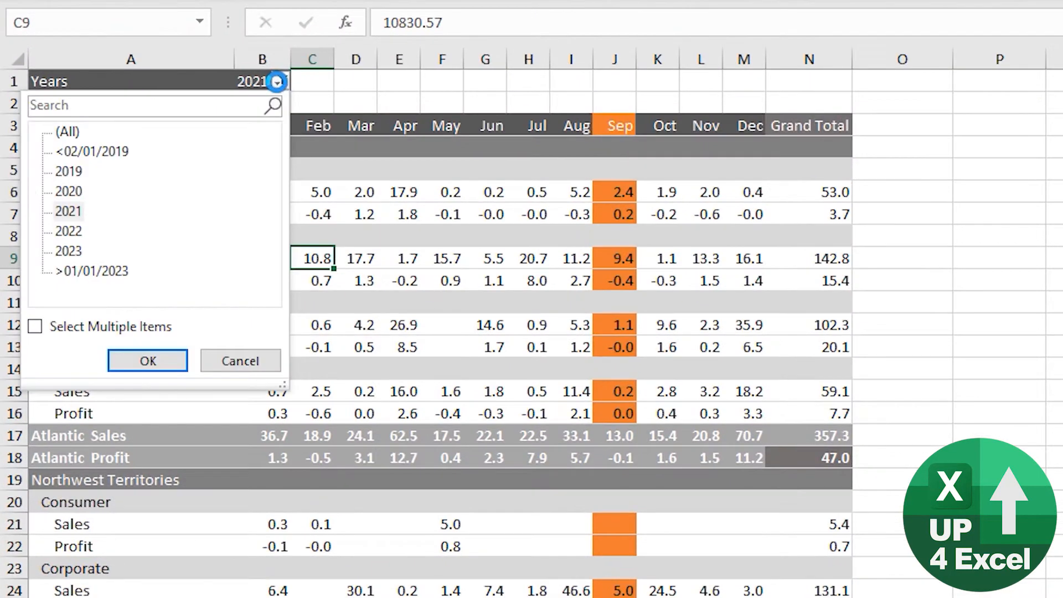
left_click(148, 360)
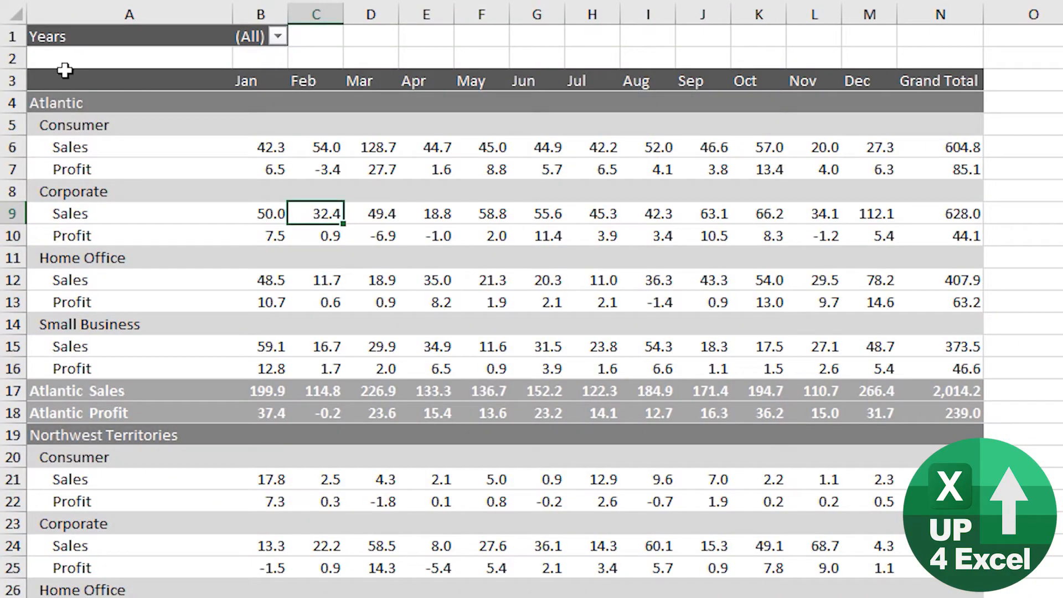
Step: Select the whole August column of the pivot, heading and values together
left_click(55, 103)
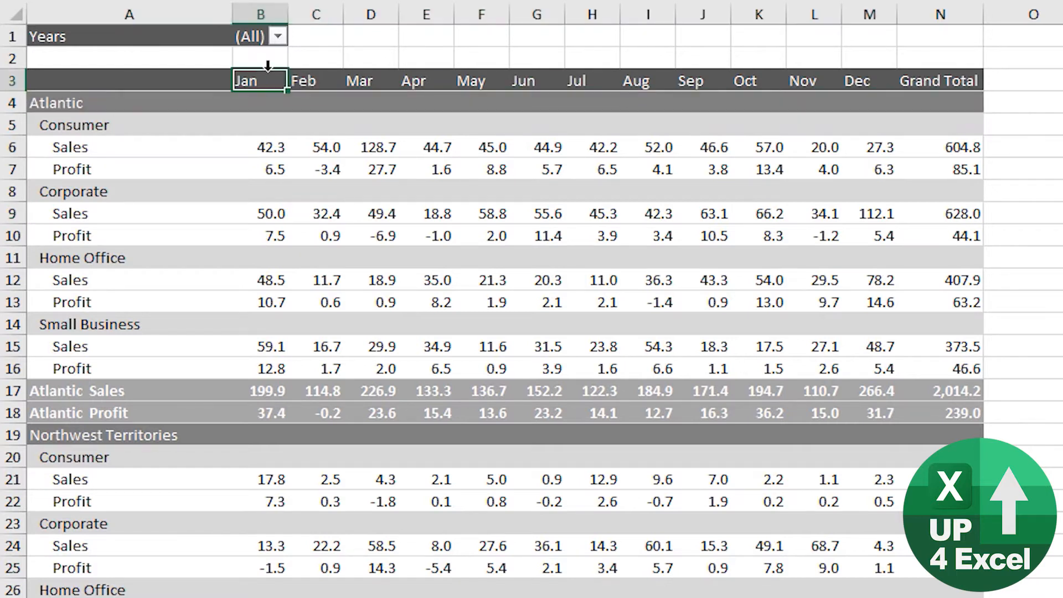
mouse_move(319, 66)
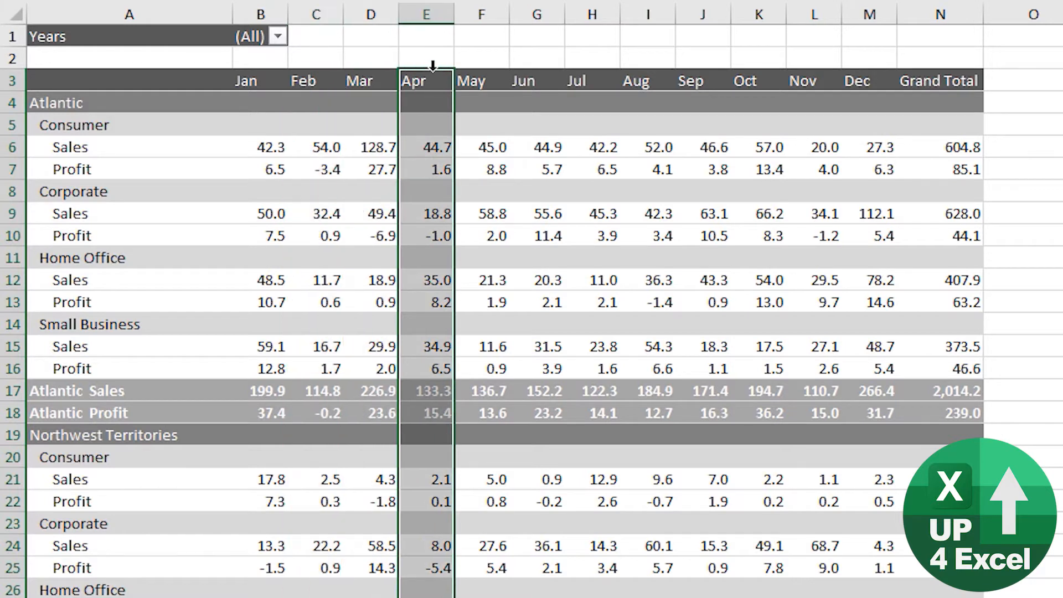
left_click(481, 14)
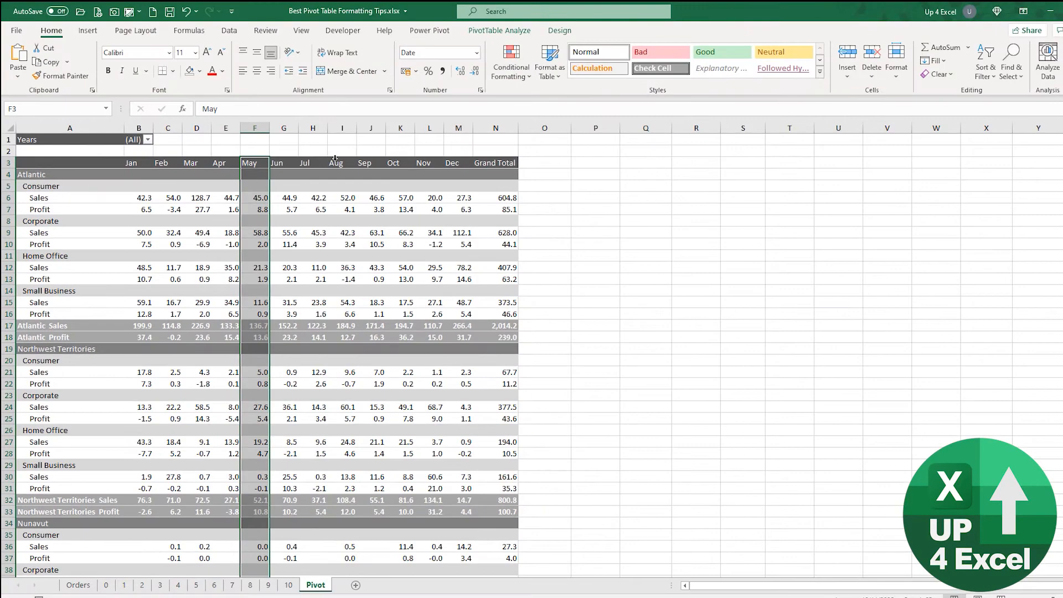
left_click(341, 163)
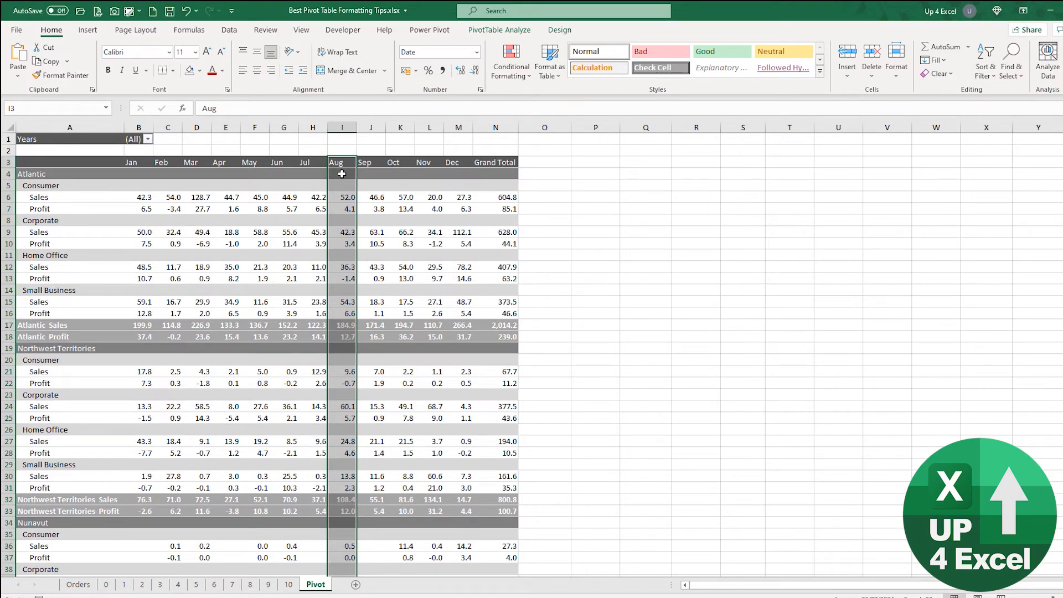
mouse_move(366, 196)
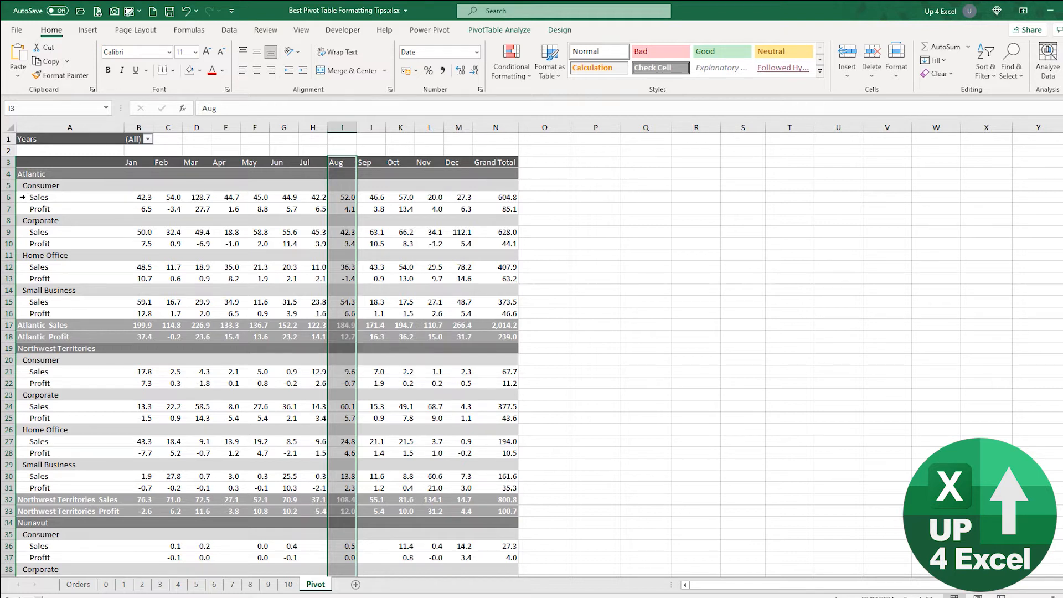
mouse_move(67, 197)
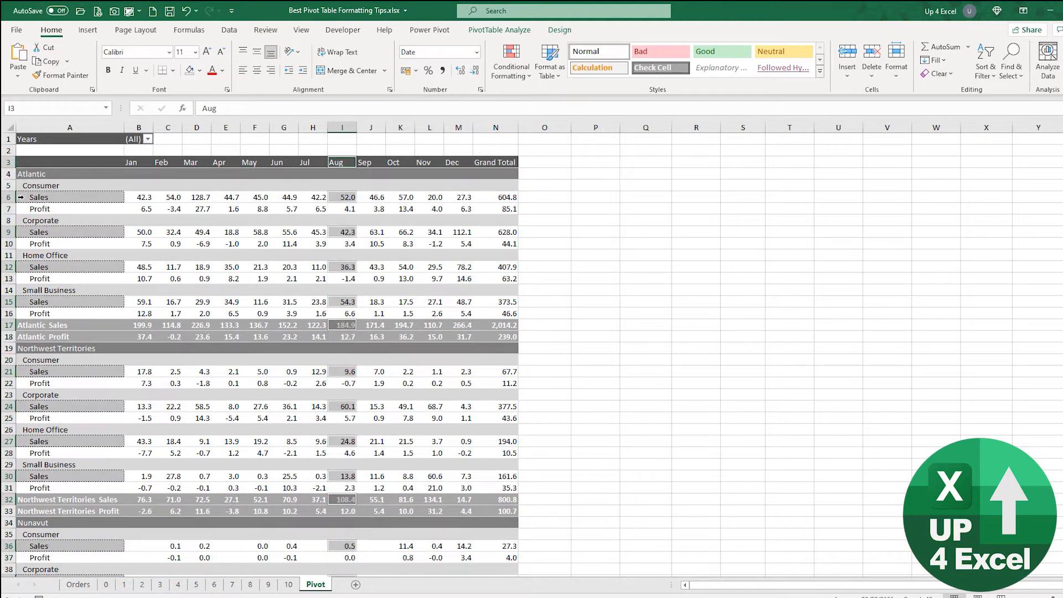
mouse_move(340, 183)
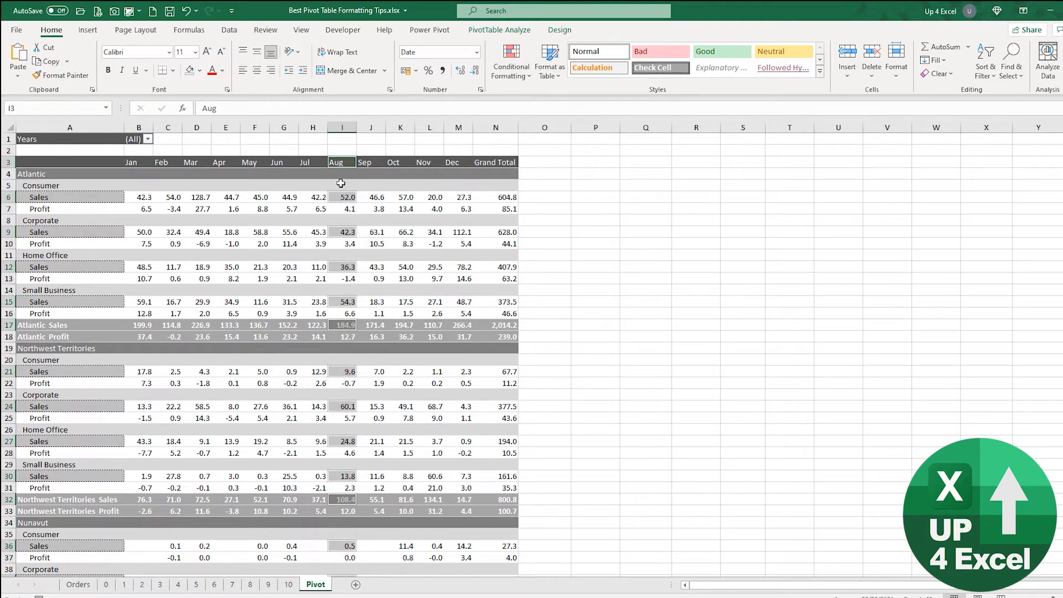
mouse_move(300, 201)
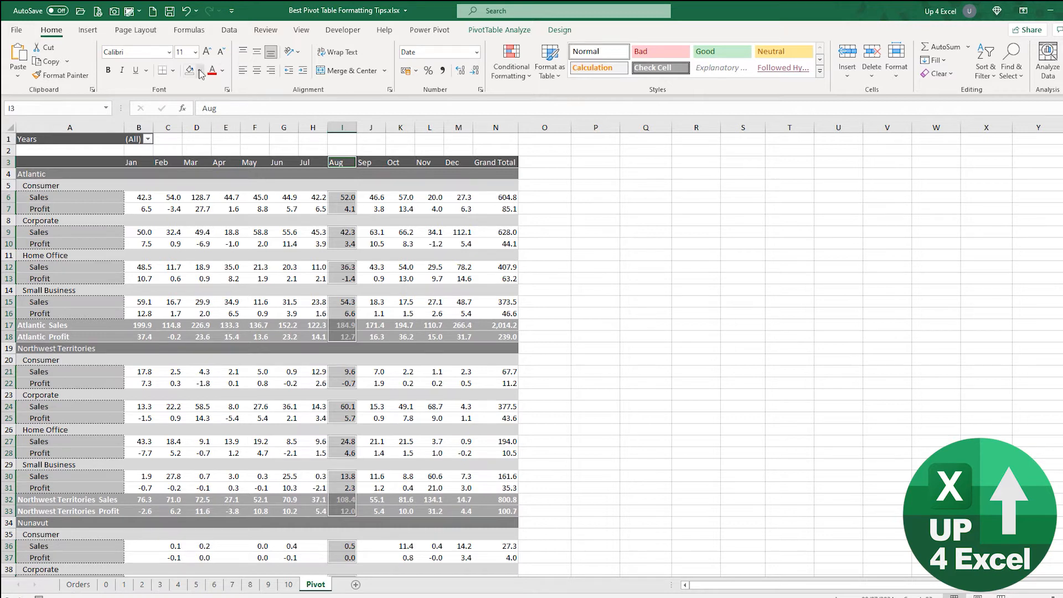
Step: Fill the selected August values with Blue, Accent 5
left_click(201, 70)
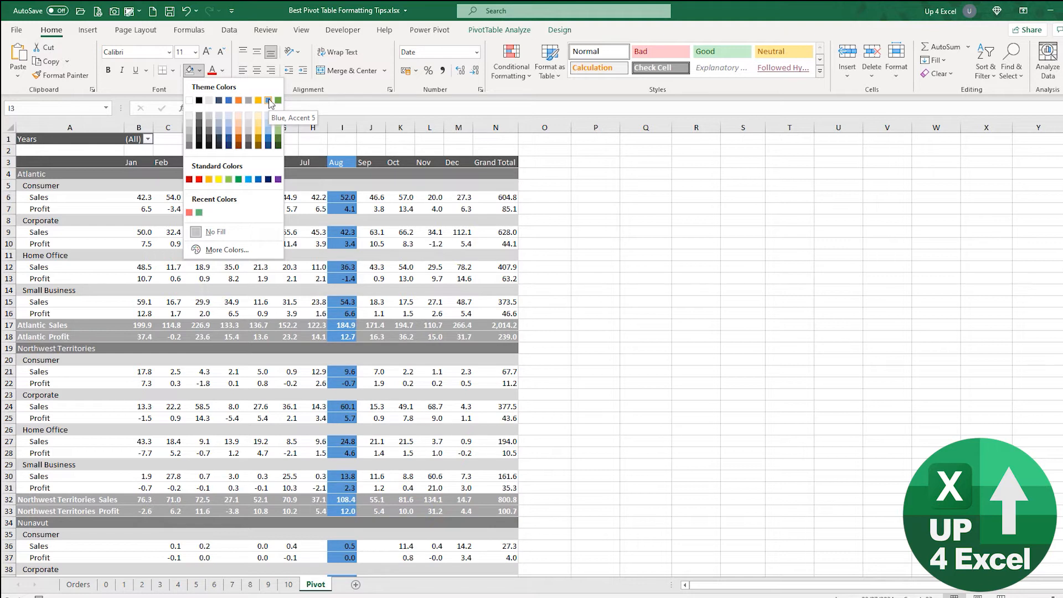
left_click(268, 101)
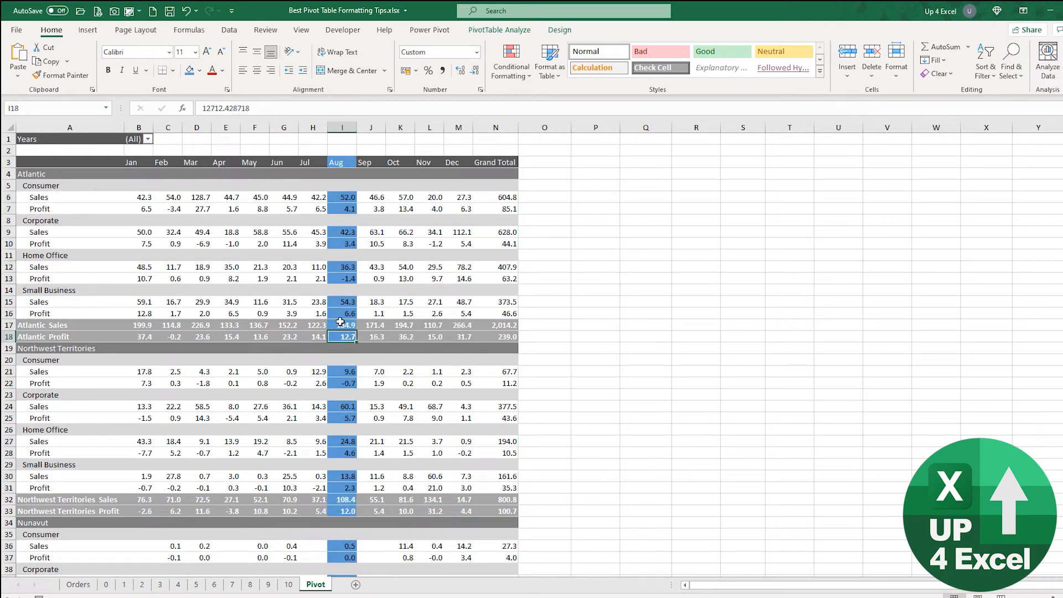
scroll("down", 3)
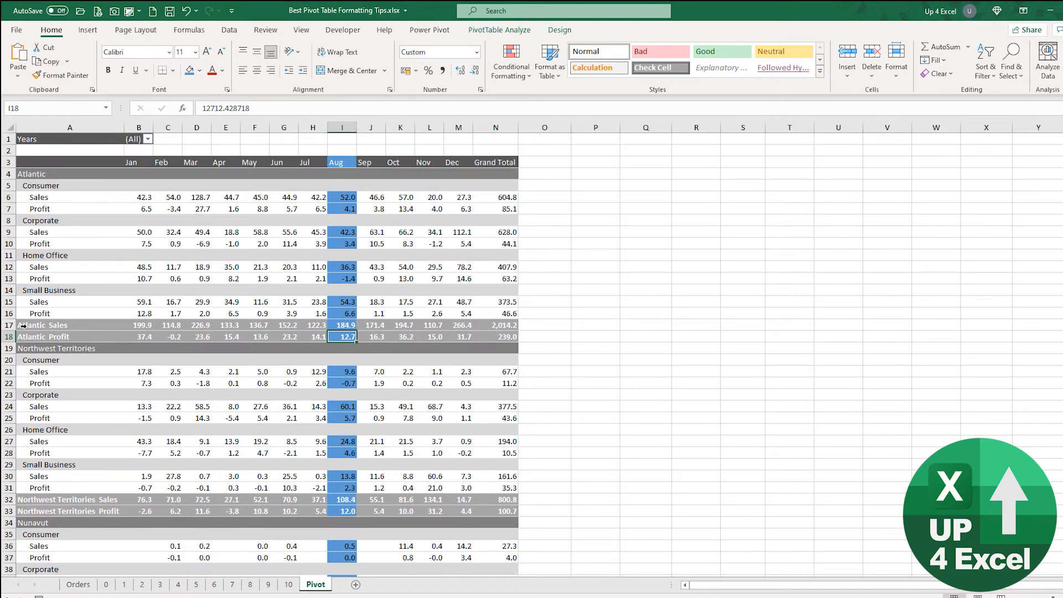
left_click(69, 325)
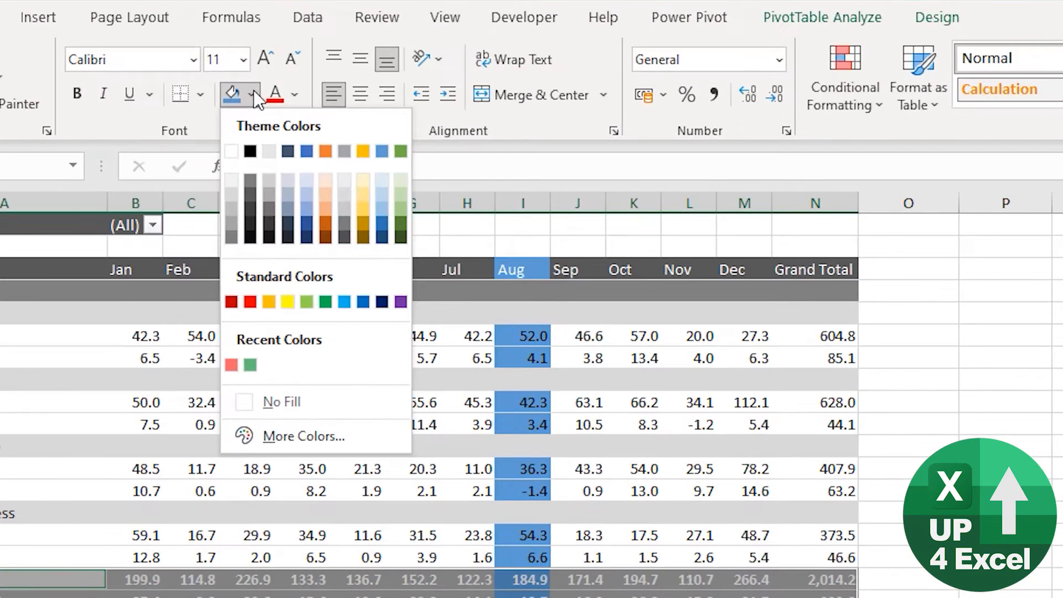
mouse_move(280, 401)
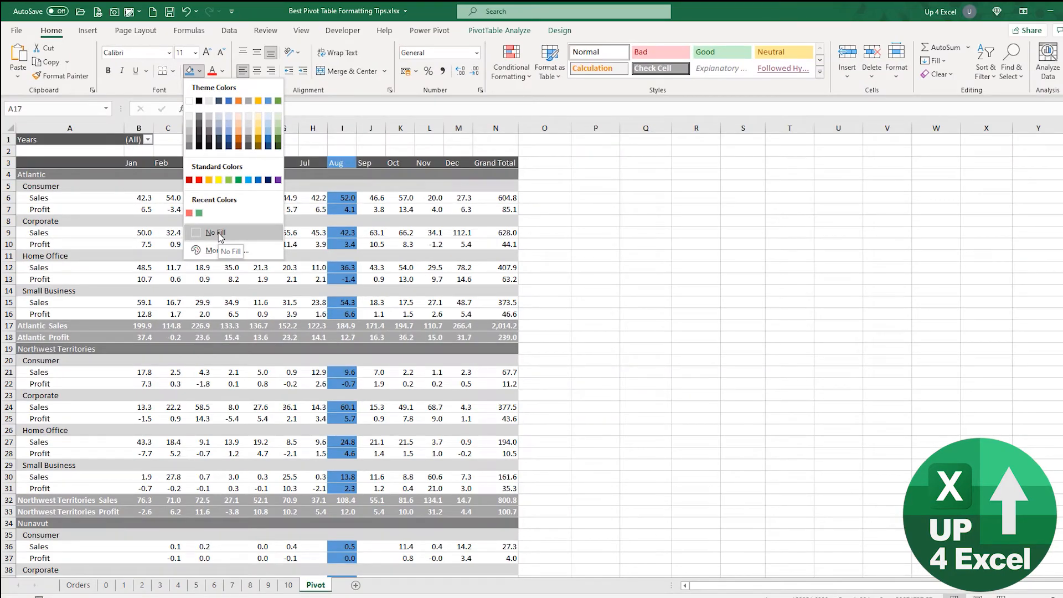
mouse_move(227, 212)
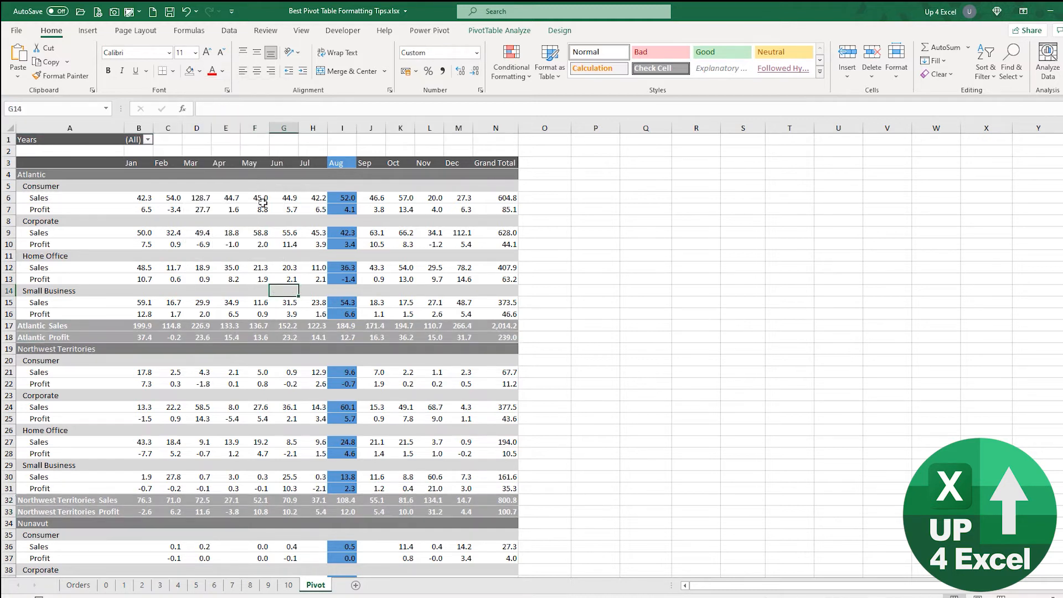
mouse_move(248, 253)
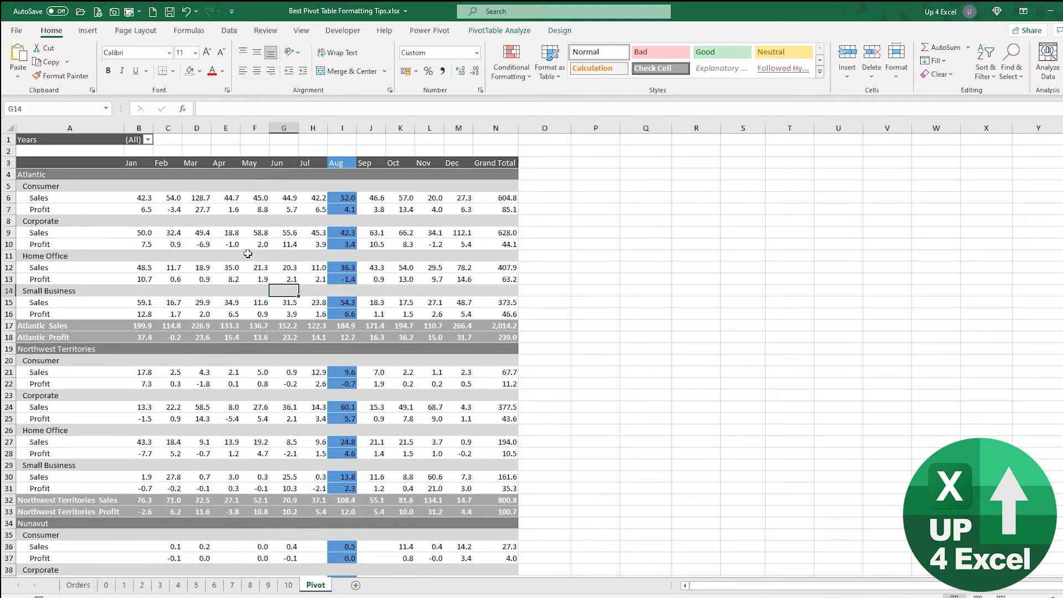
Step: Filter the pivot to 2020 and then 2021, checking August keeps its blue fill
left_click(225, 232)
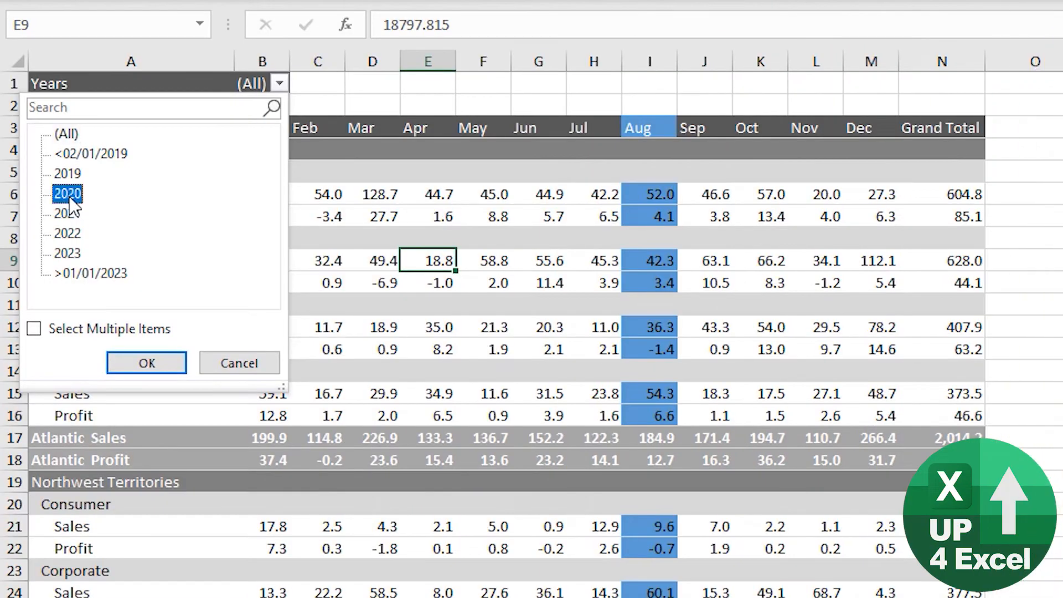
left_click(145, 363)
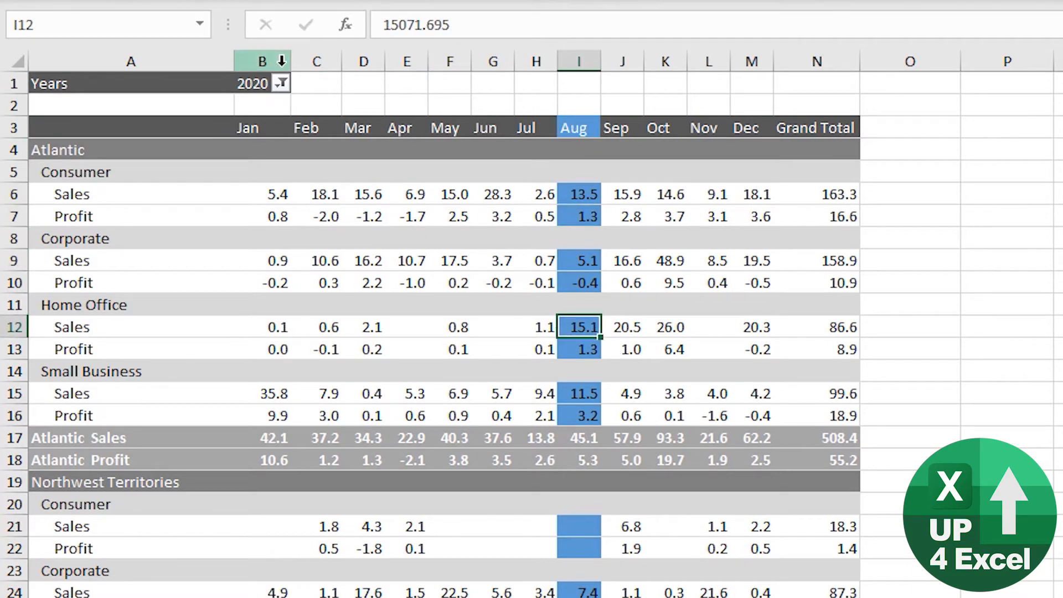
left_click(280, 82)
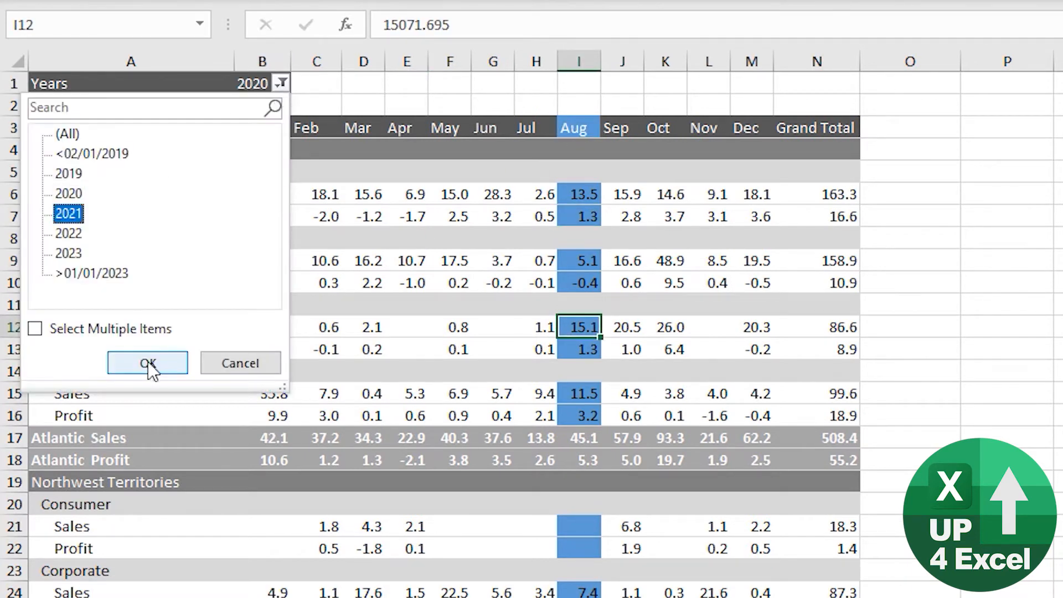
left_click(147, 363)
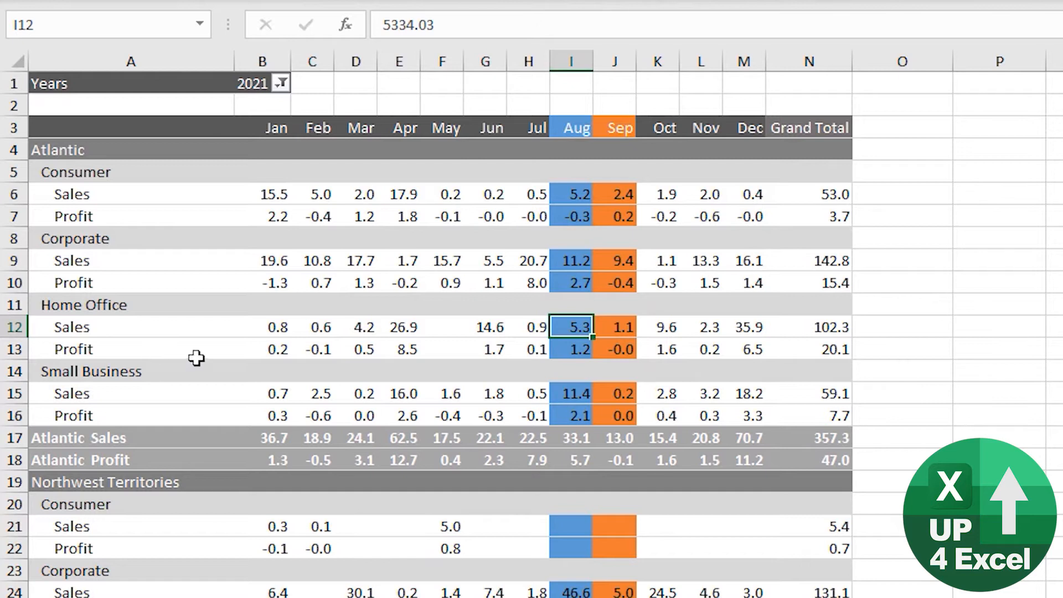
mouse_move(702, 392)
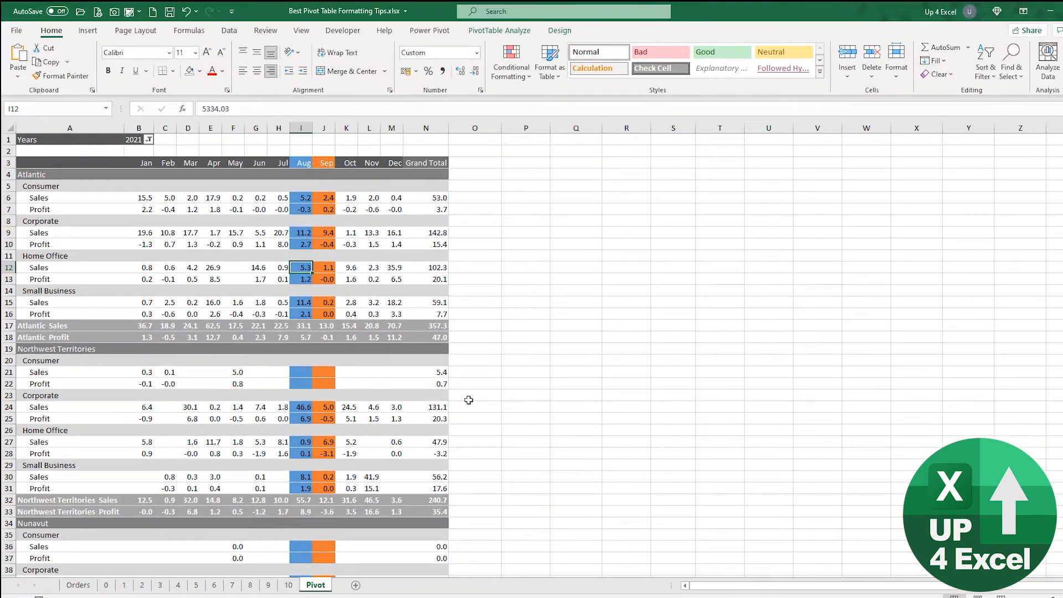
mouse_move(439, 338)
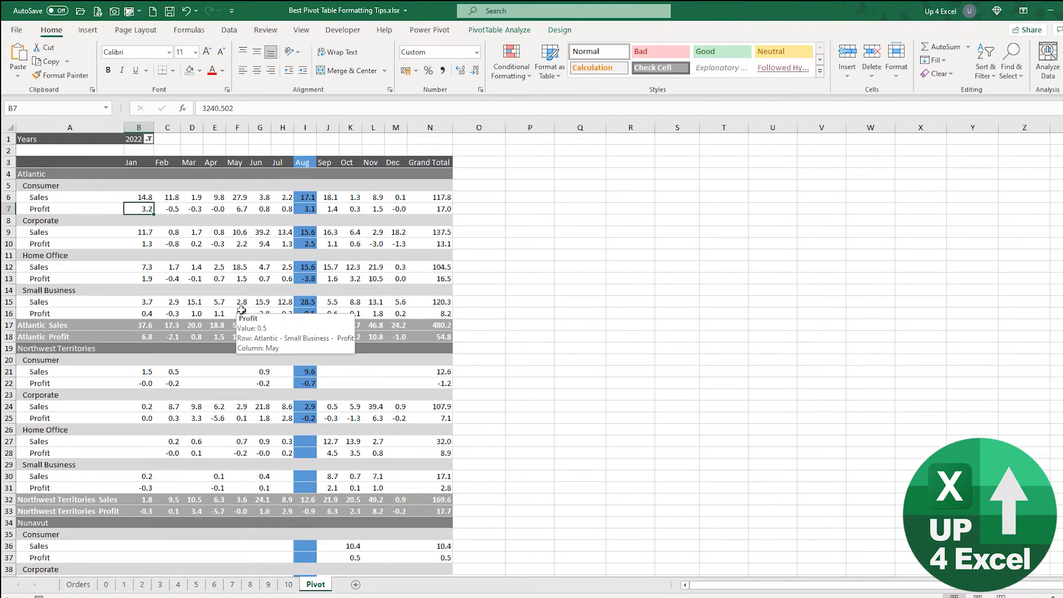
mouse_move(154, 139)
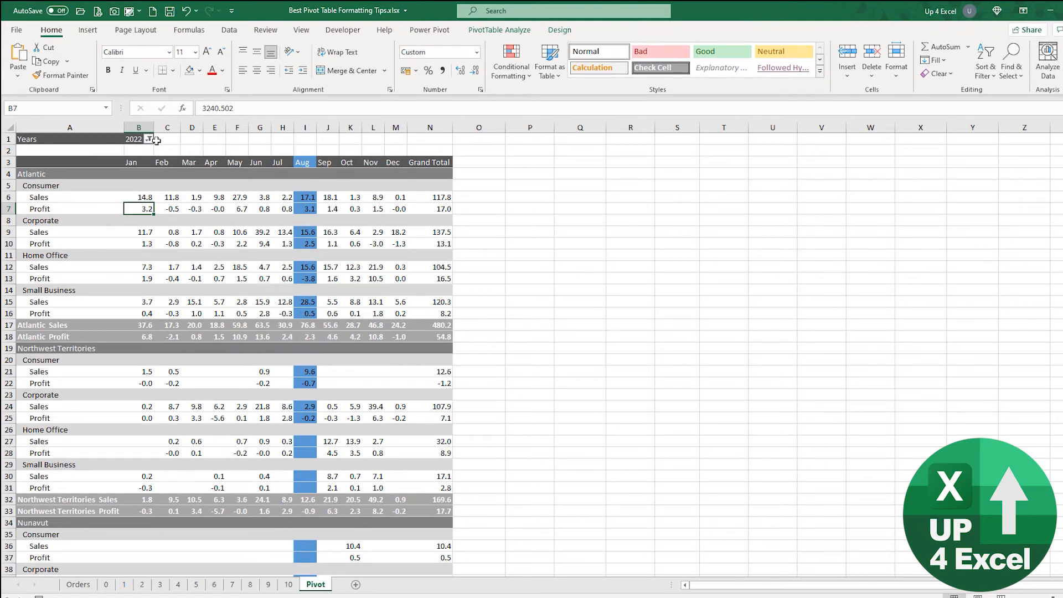
mouse_move(304, 161)
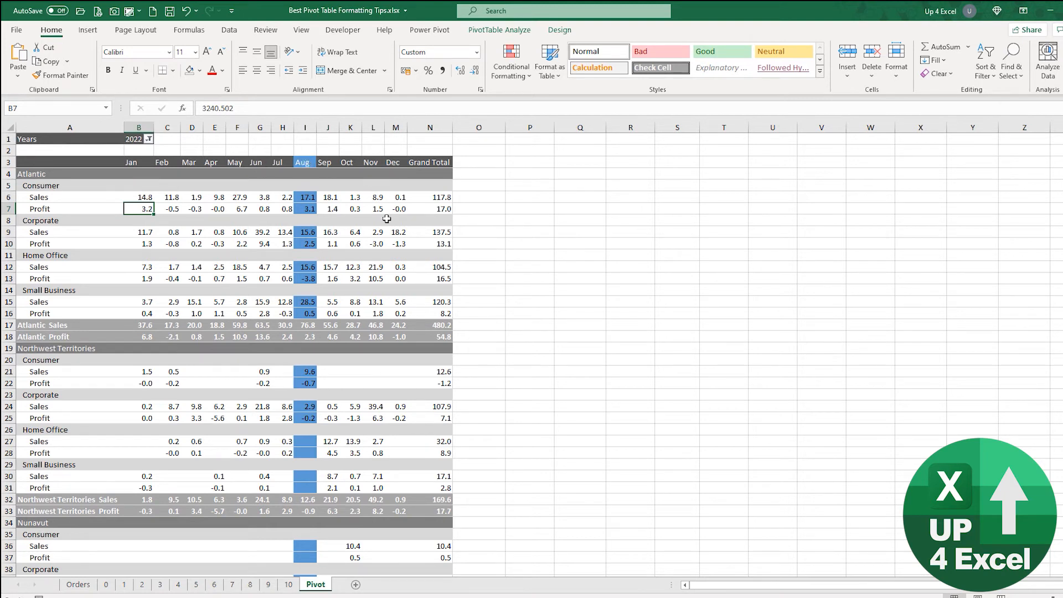
Step: Filter the pivot to 2019 and back, confirming August stays shaded blue
left_click(146, 139)
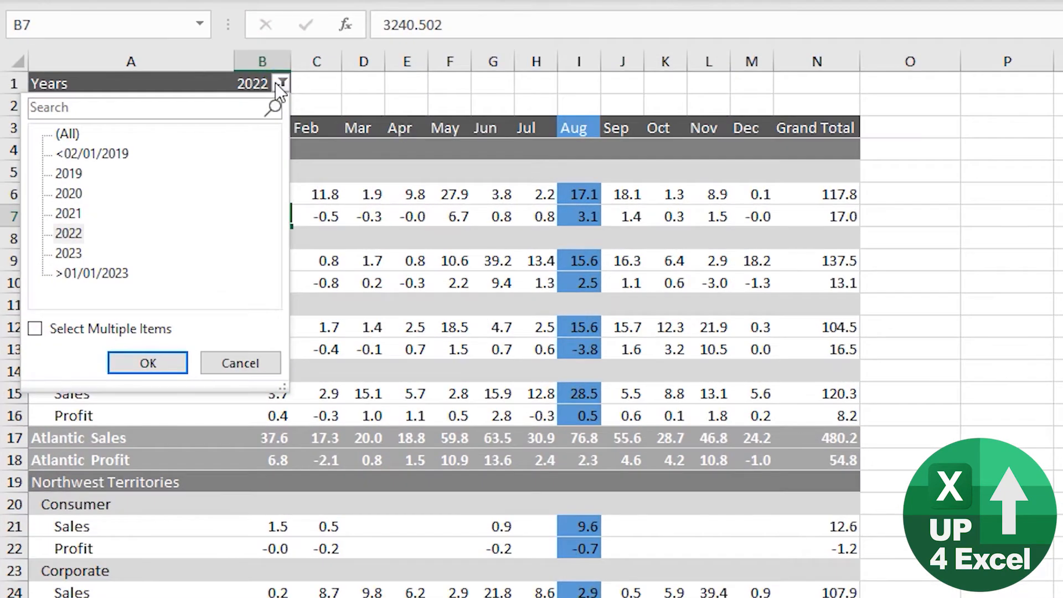
left_click(146, 363)
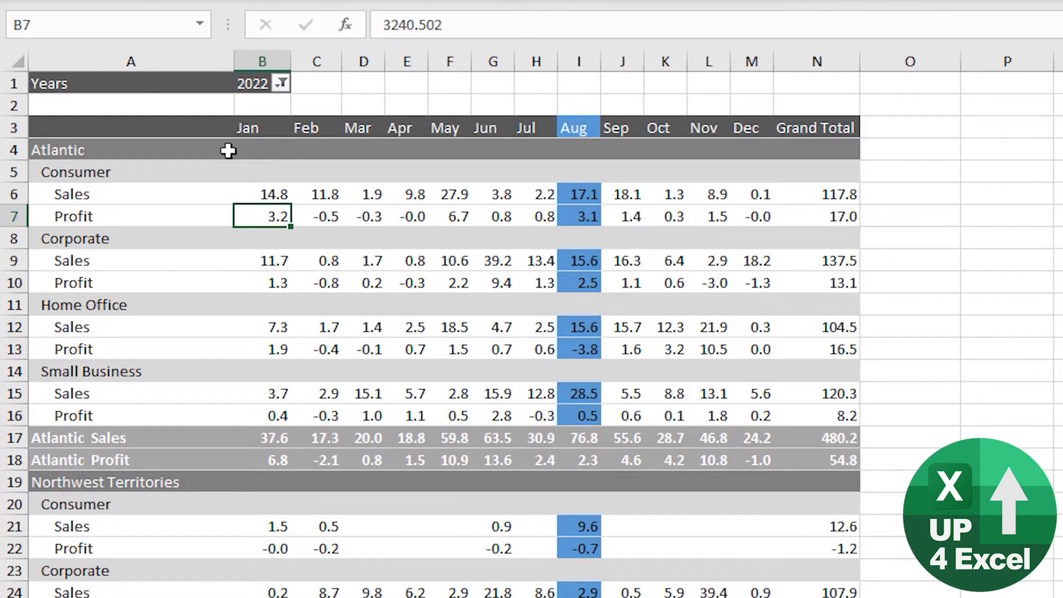
mouse_move(743, 169)
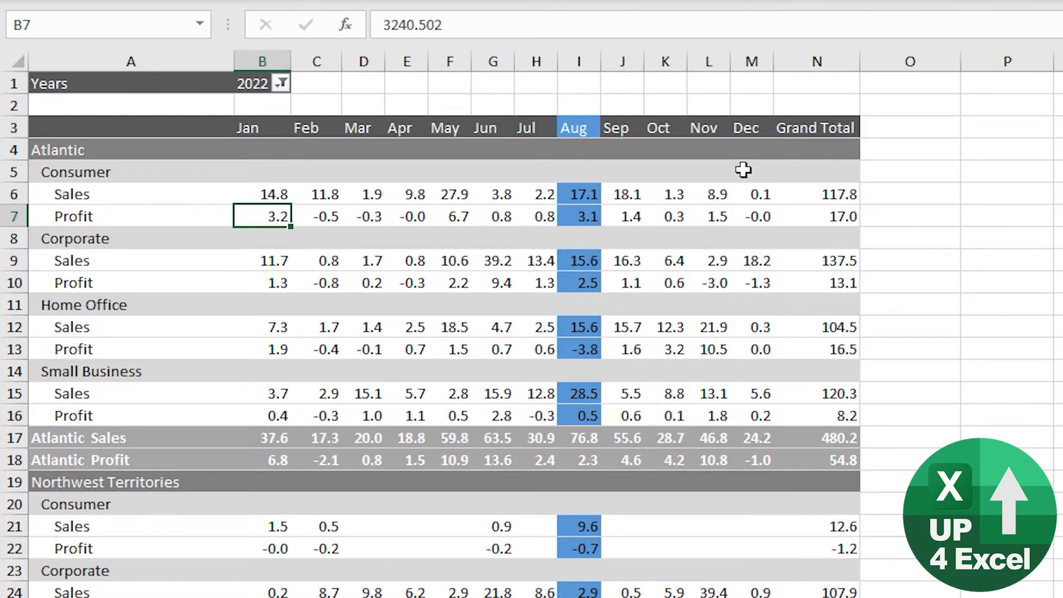
mouse_move(495, 111)
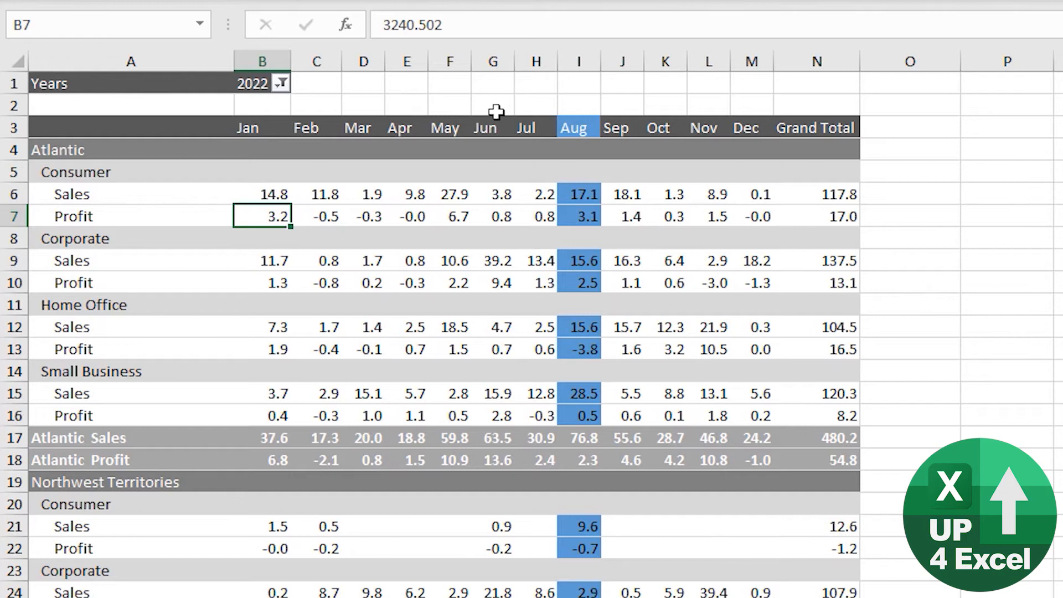
left_click(281, 83)
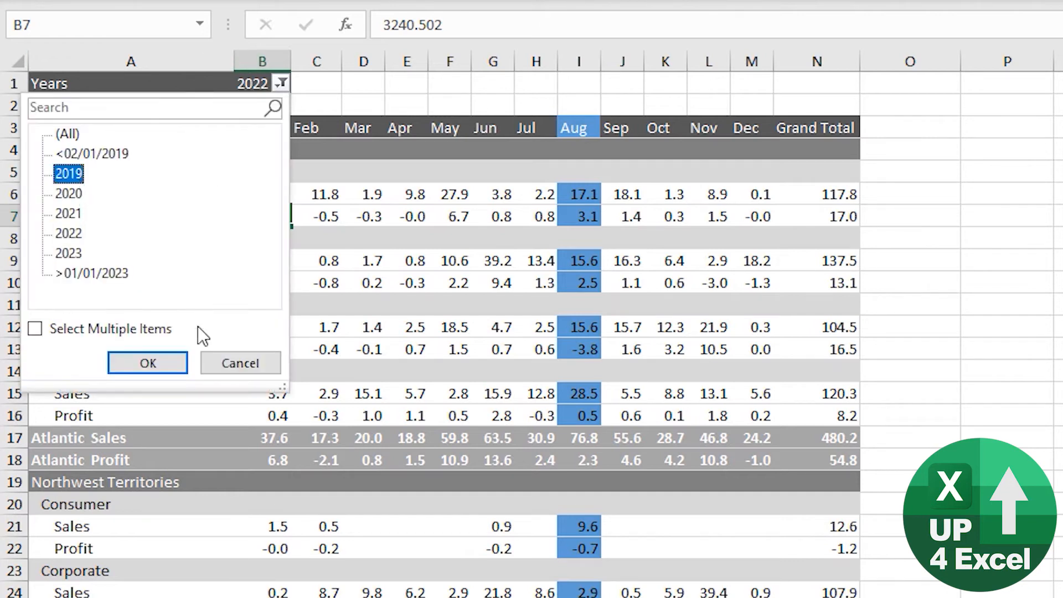
left_click(147, 362)
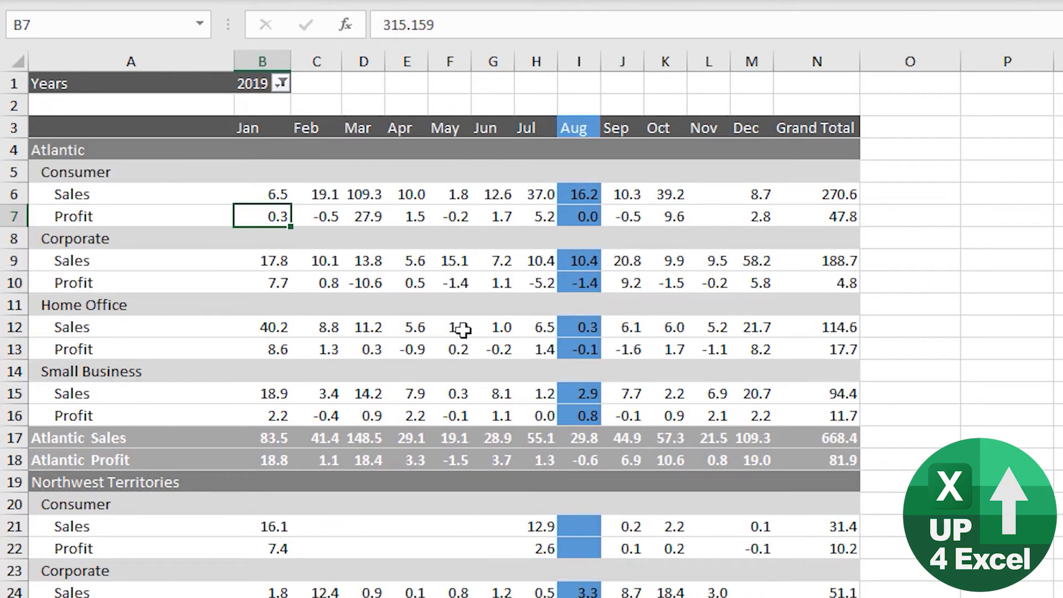
mouse_move(462, 327)
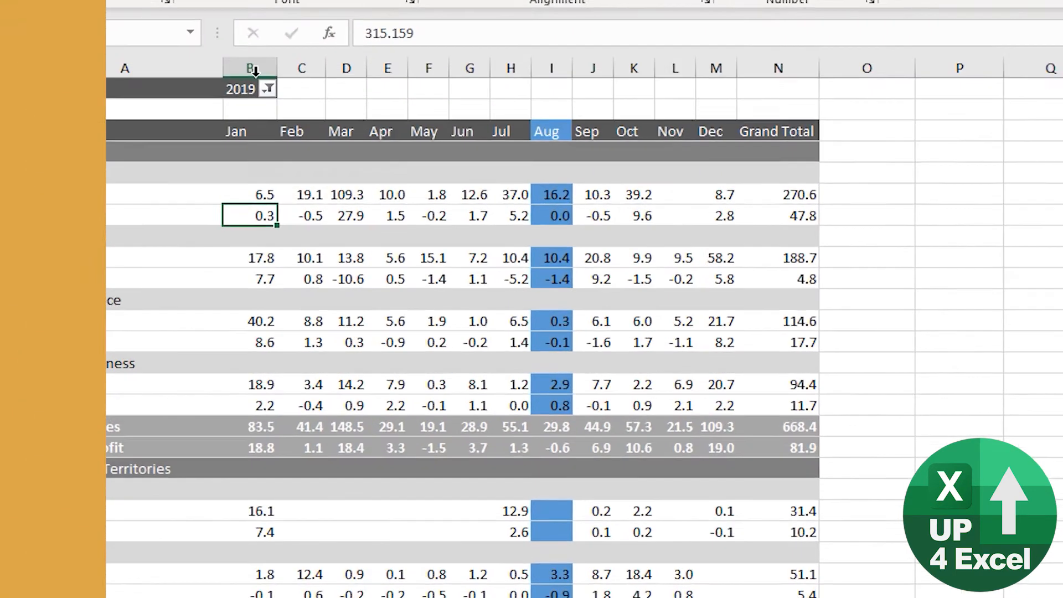
left_click(269, 89)
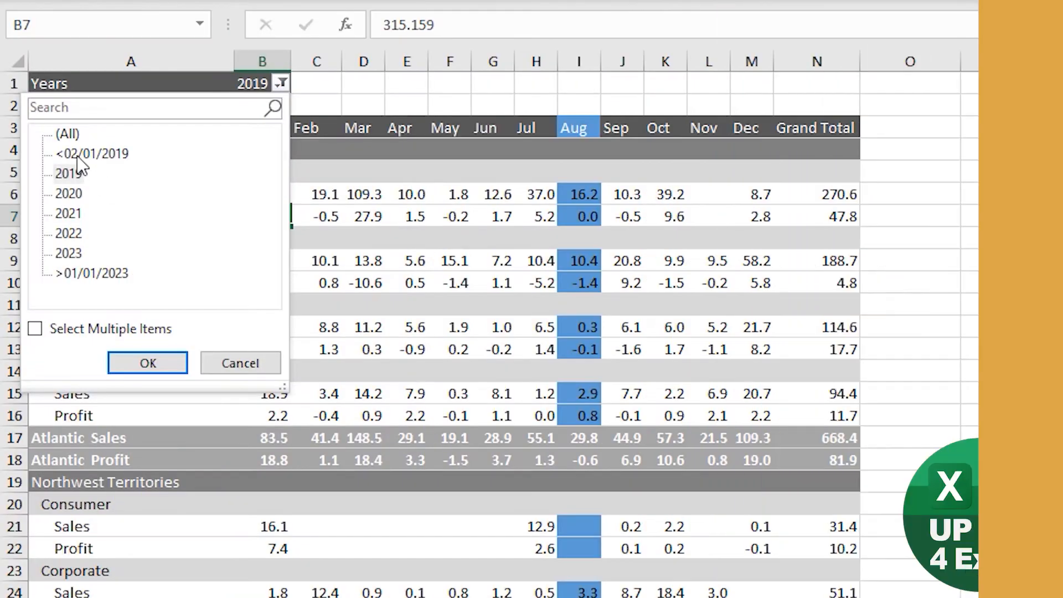
left_click(147, 363)
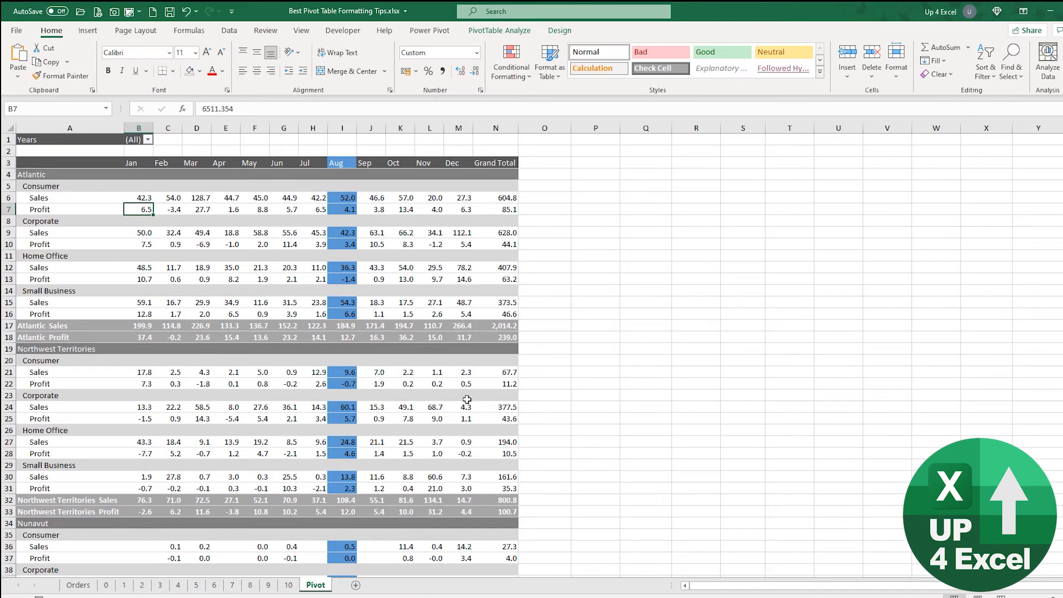
mouse_move(505, 395)
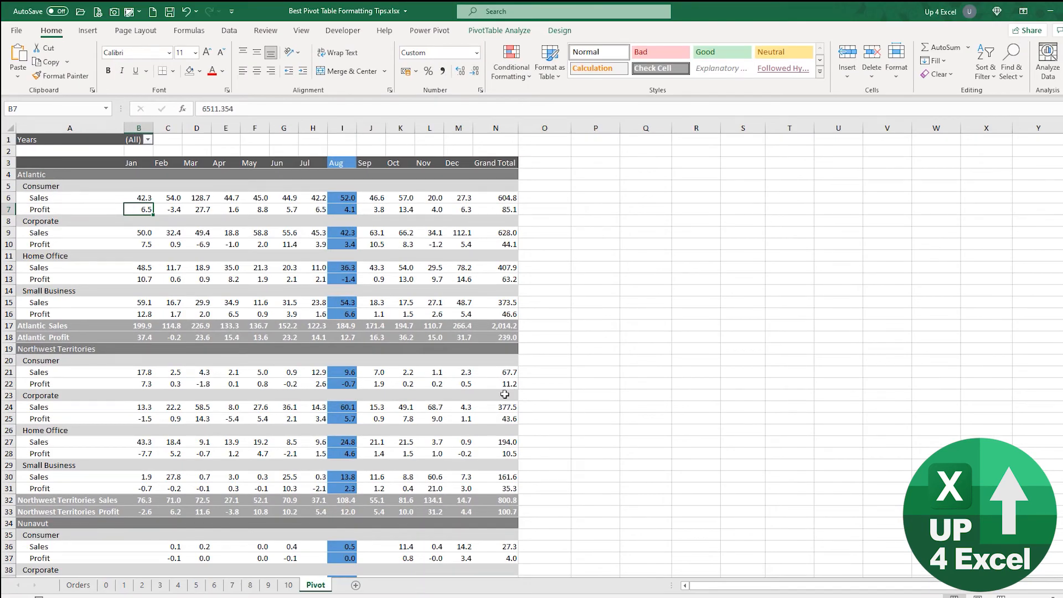
left_click(495, 326)
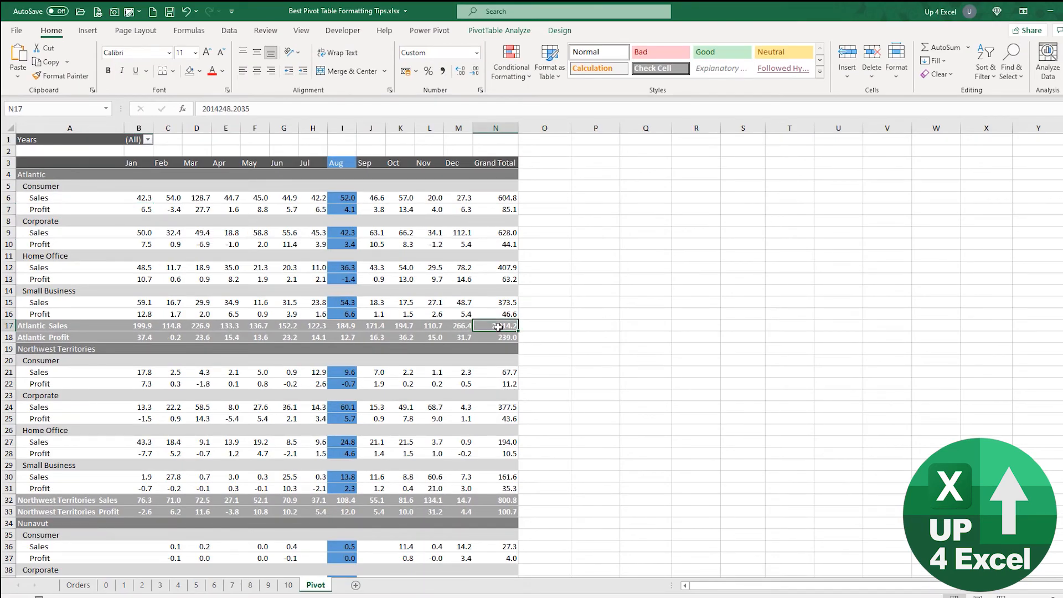
left_click(495, 337)
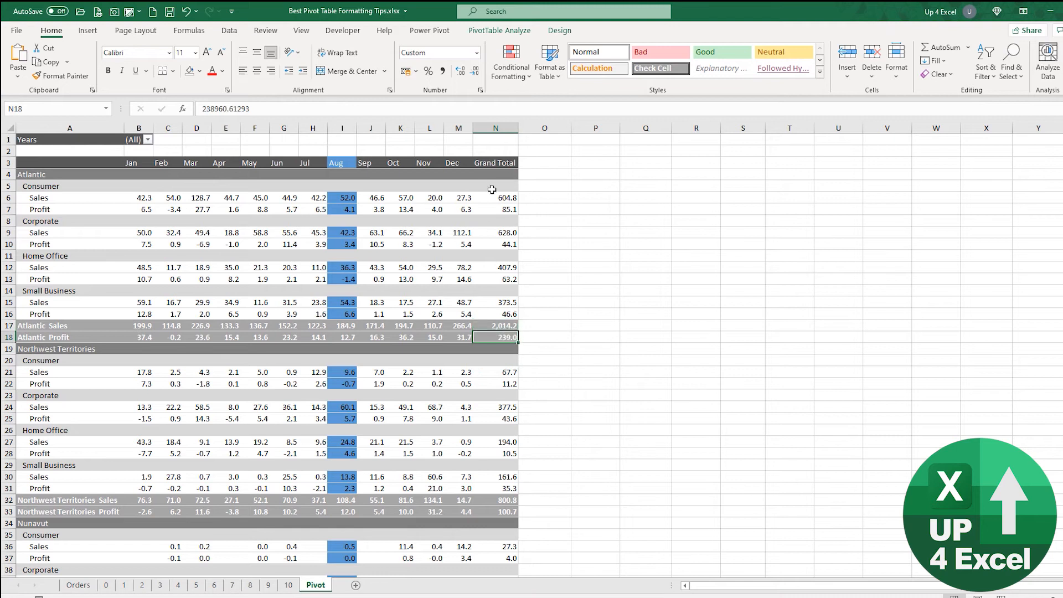
mouse_move(496, 156)
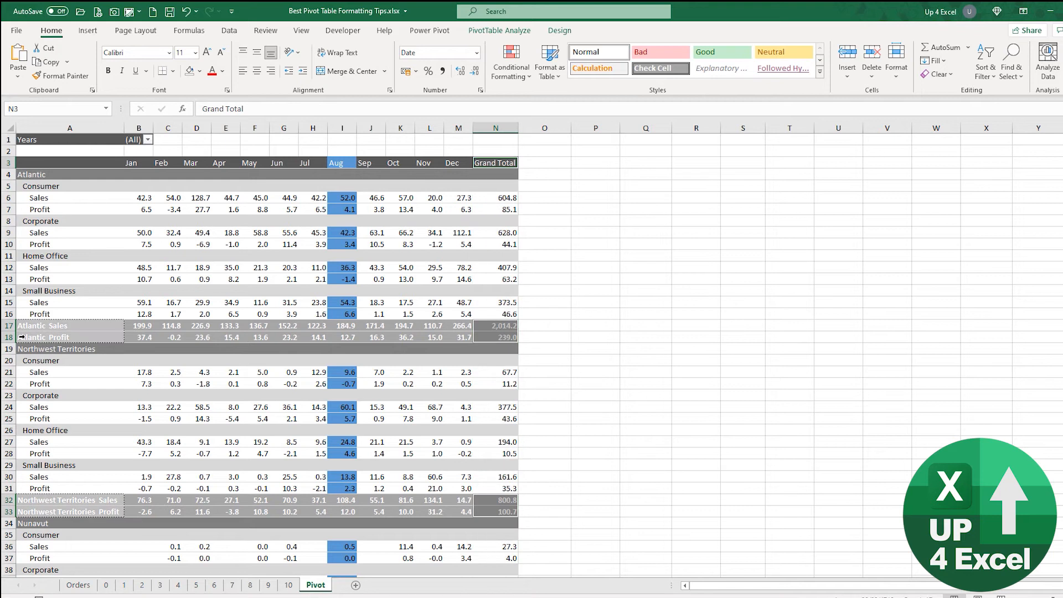
mouse_move(137, 355)
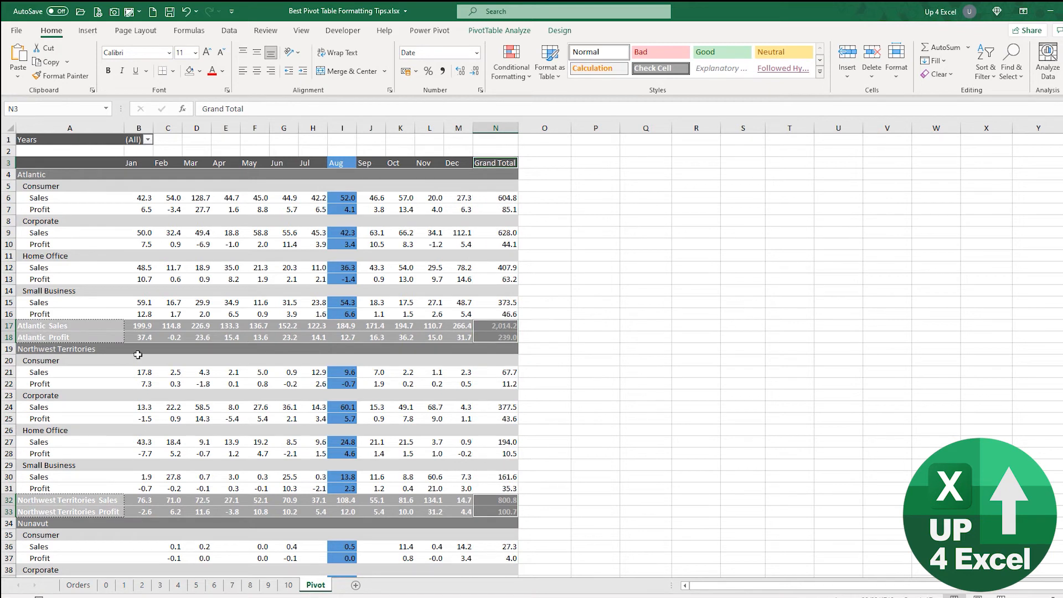
mouse_move(484, 330)
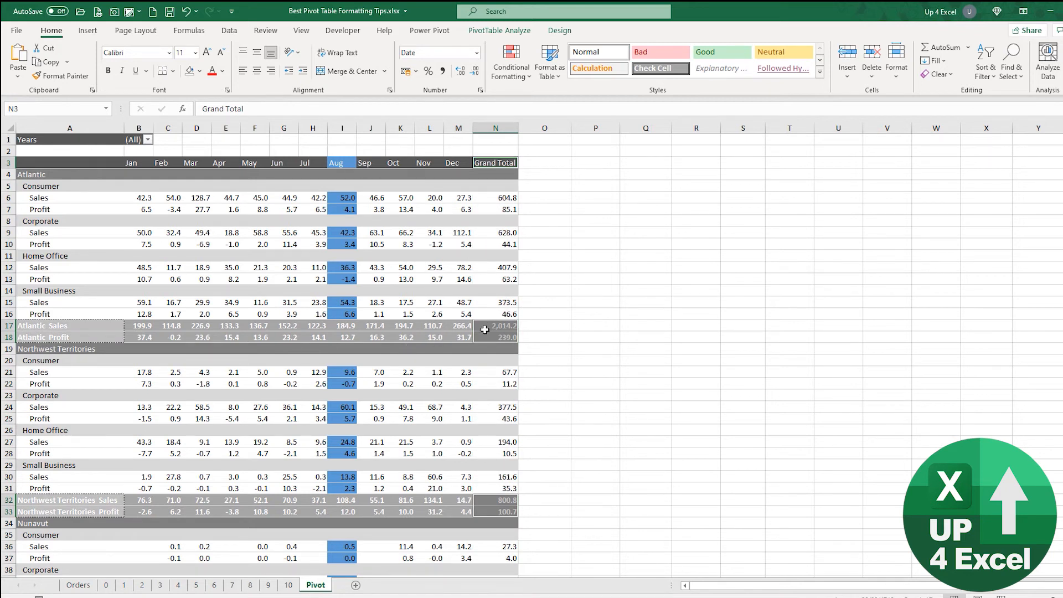
mouse_move(438, 328)
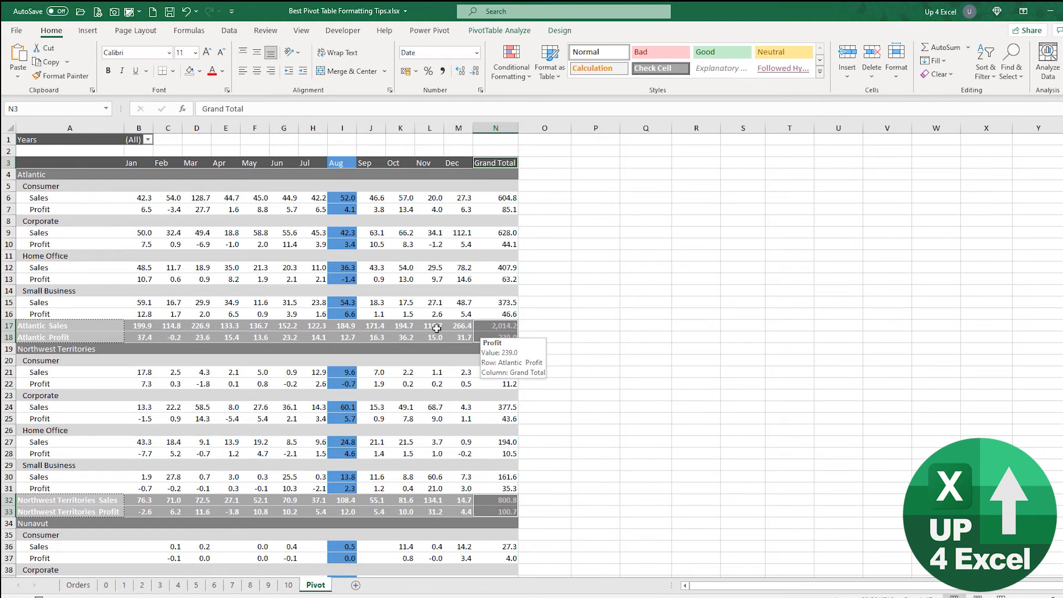
Step: Browse the fill colours for the Atlantic grand-total profit cell and view the result
left_click(200, 70)
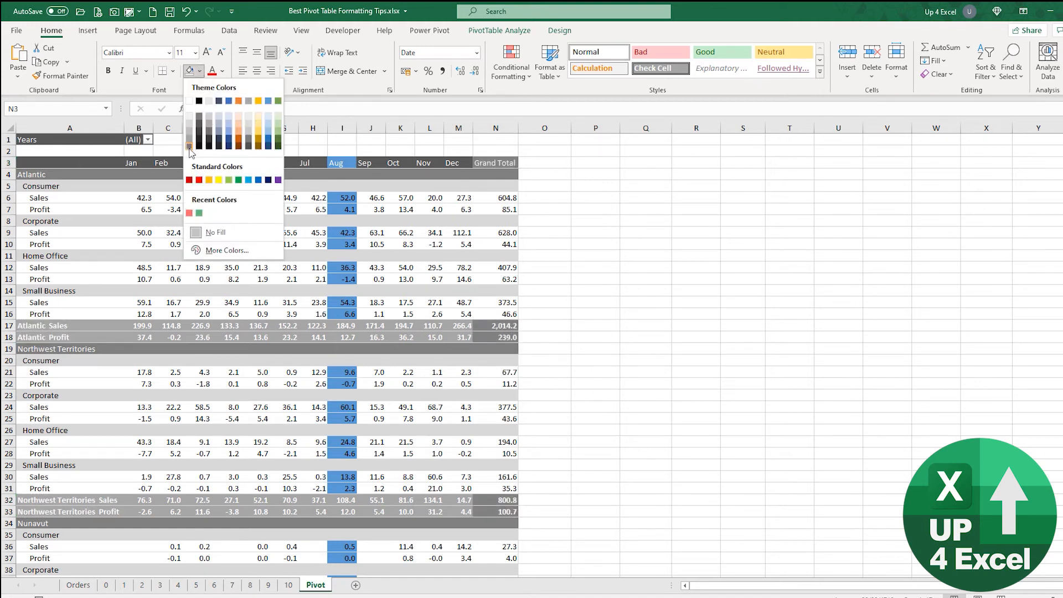
mouse_move(189, 145)
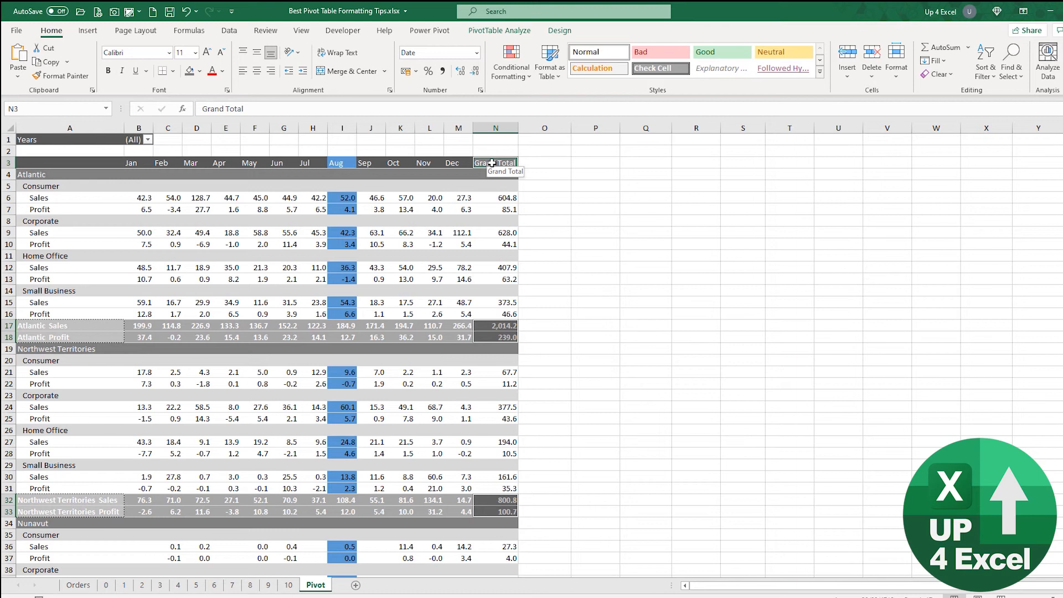
left_click(429, 326)
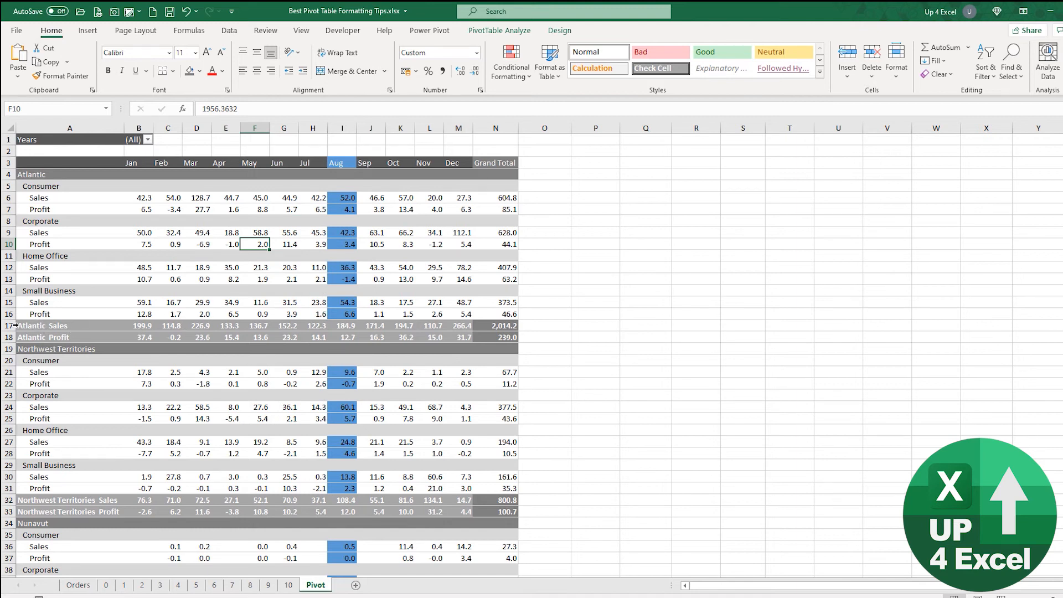
Step: Set the Atlantic Sales subtotal row in A17 to No Fill
left_click(40, 325)
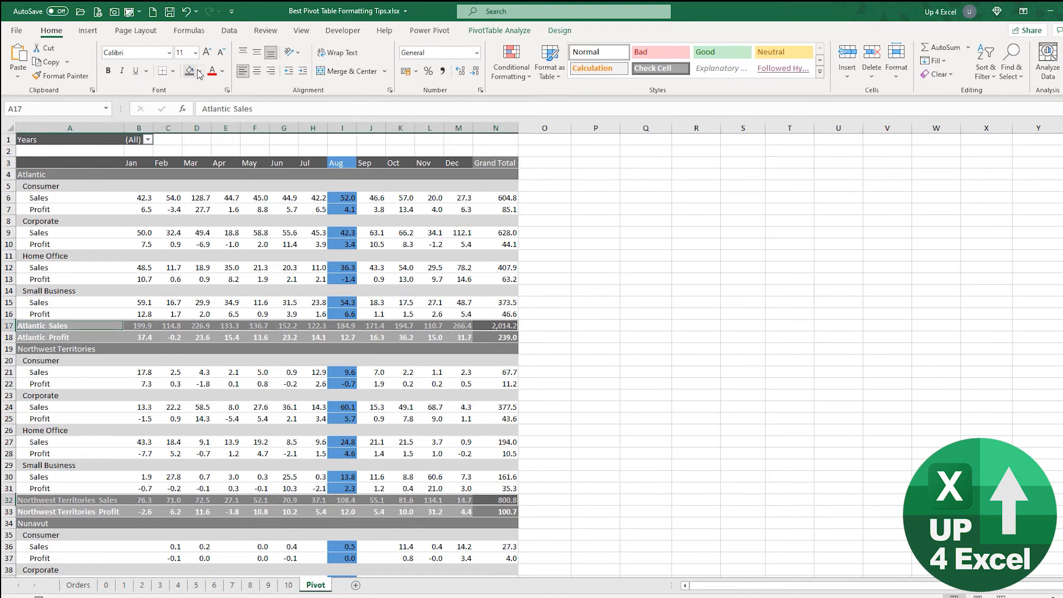
left_click(200, 70)
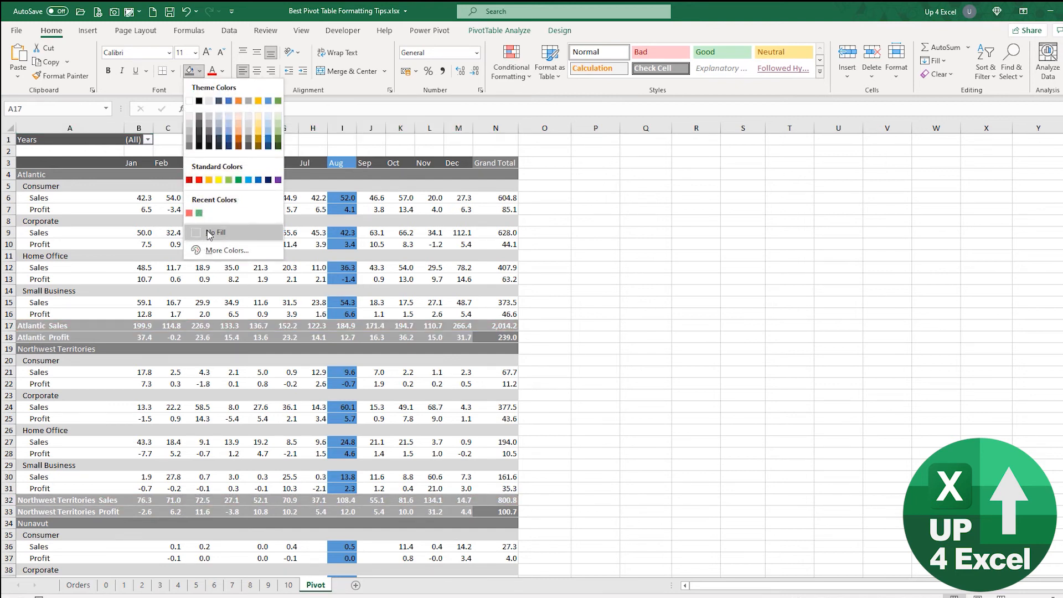
left_click(215, 233)
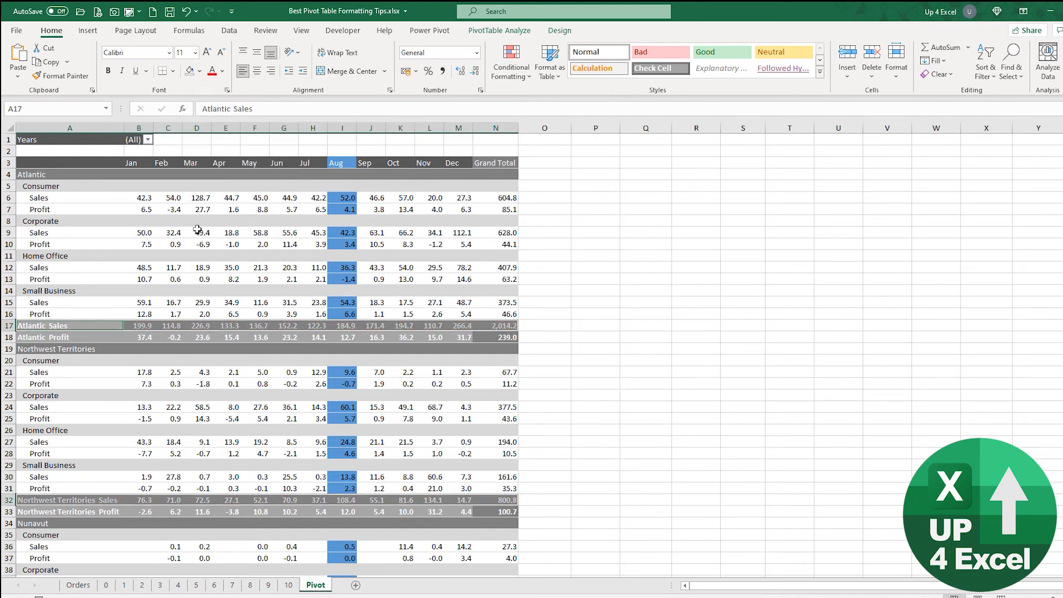
left_click(196, 221)
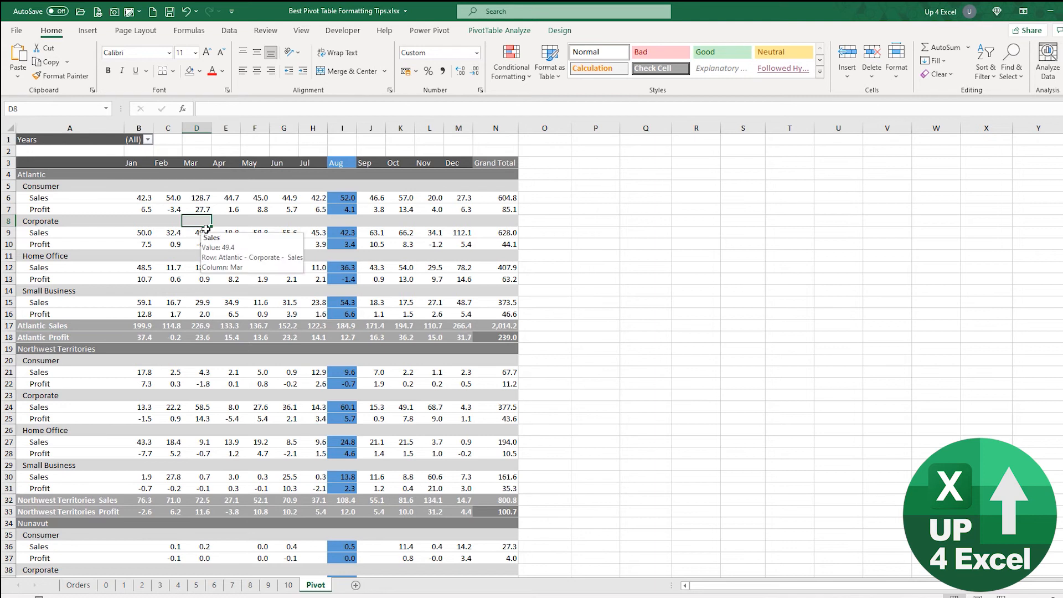
mouse_move(233, 234)
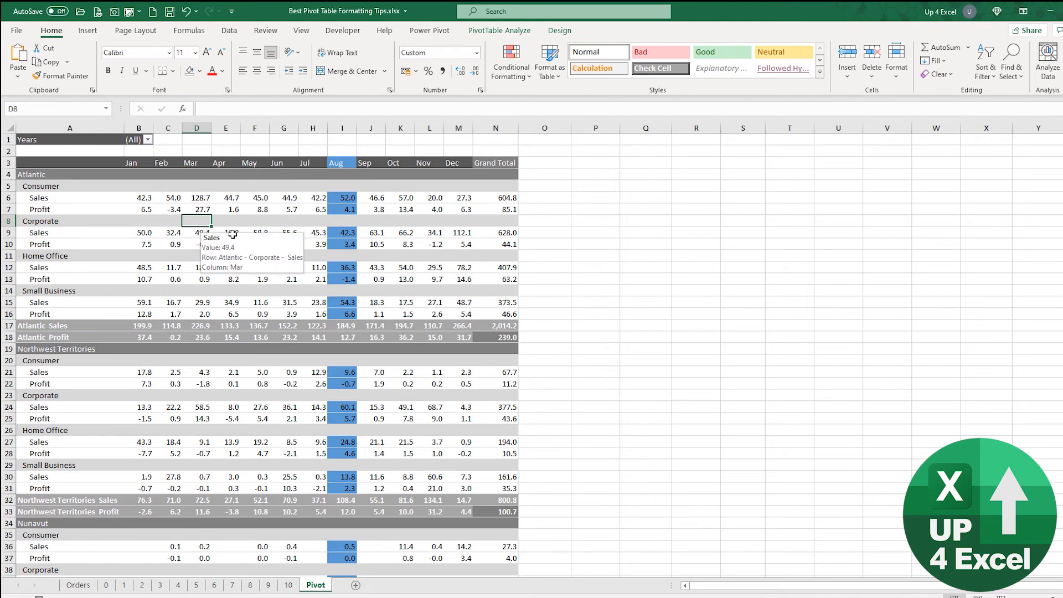
mouse_move(390, 279)
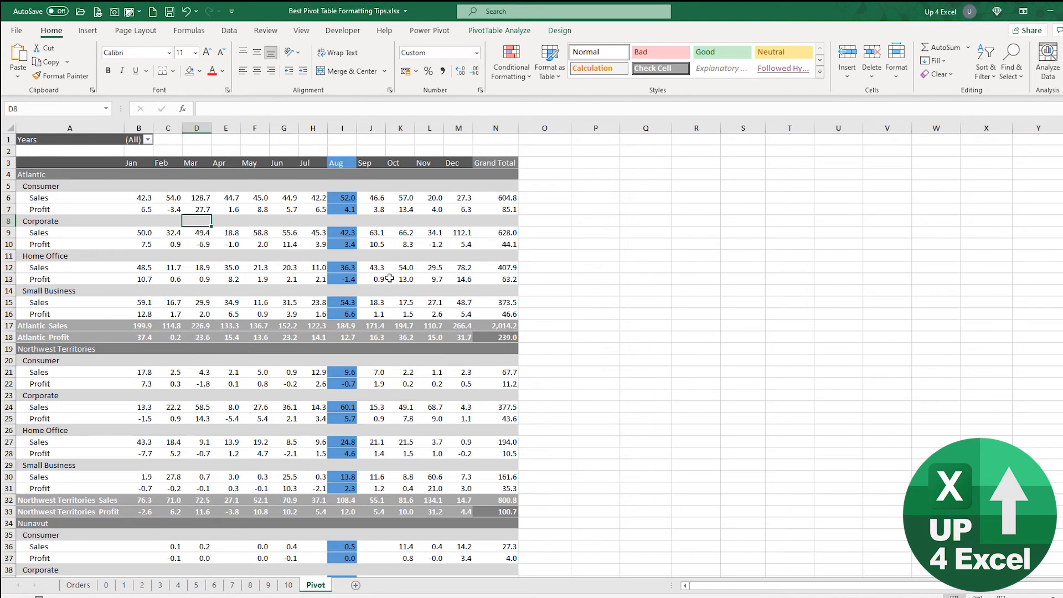
mouse_move(406, 279)
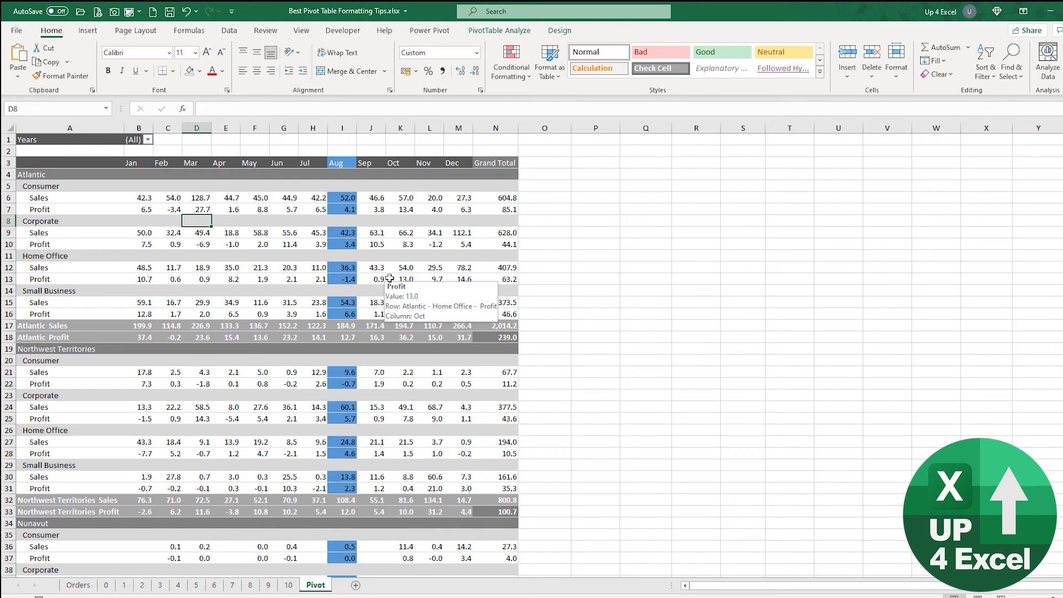
mouse_move(189, 306)
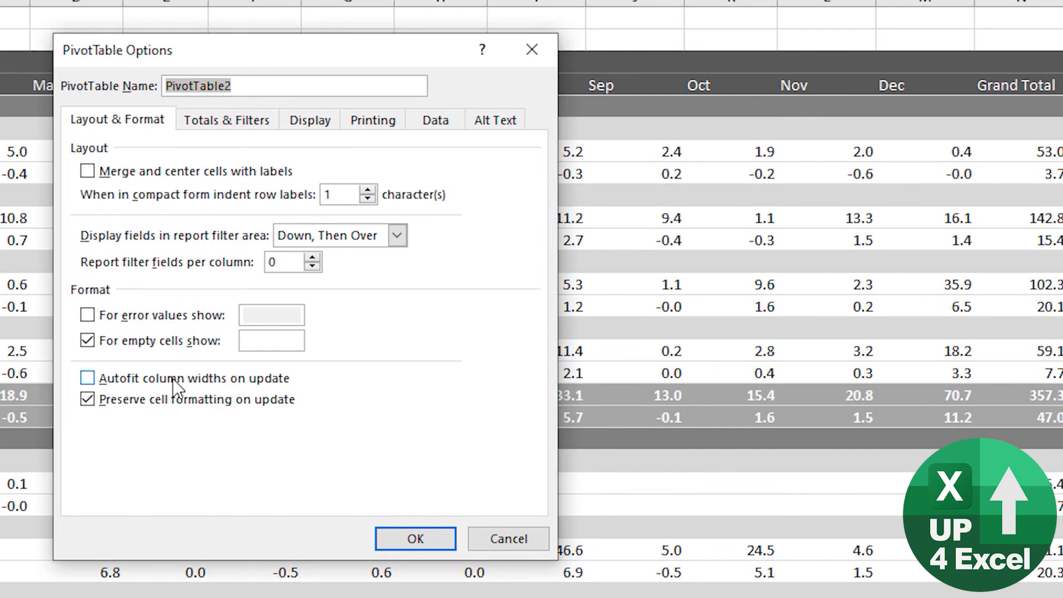
Step: Enable 'Autofit column widths on update' in PivotTable Options, keeping formatting preservation checked
left_click(87, 378)
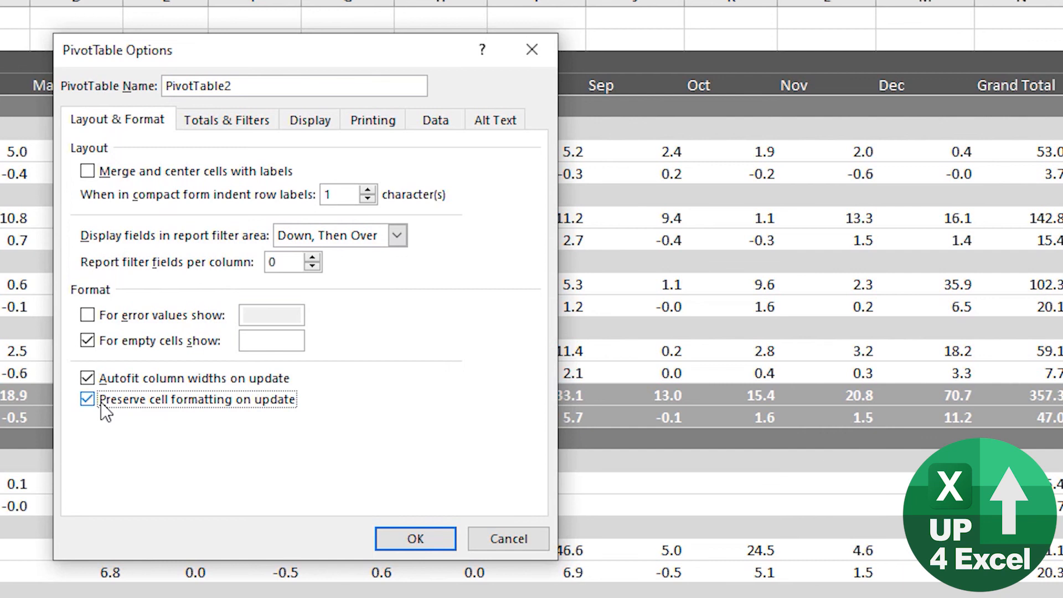
mouse_move(142, 401)
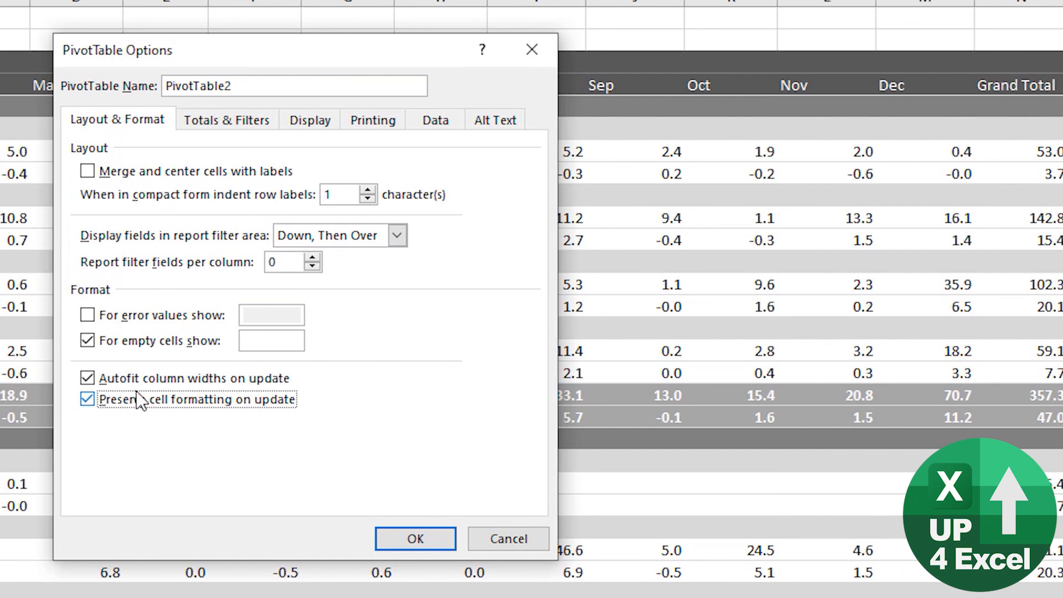